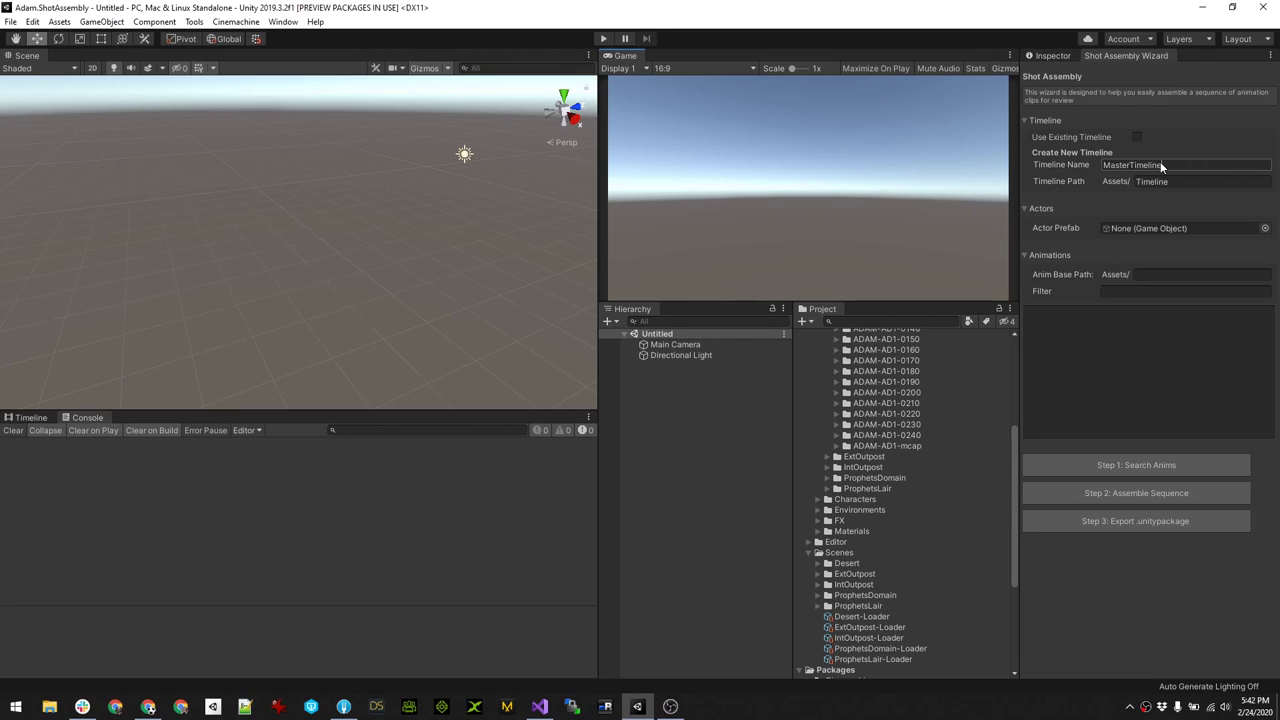
# - Add an empty GameObject to the Hierarchy and name it Timeline
pyautogui.click(1184, 164)
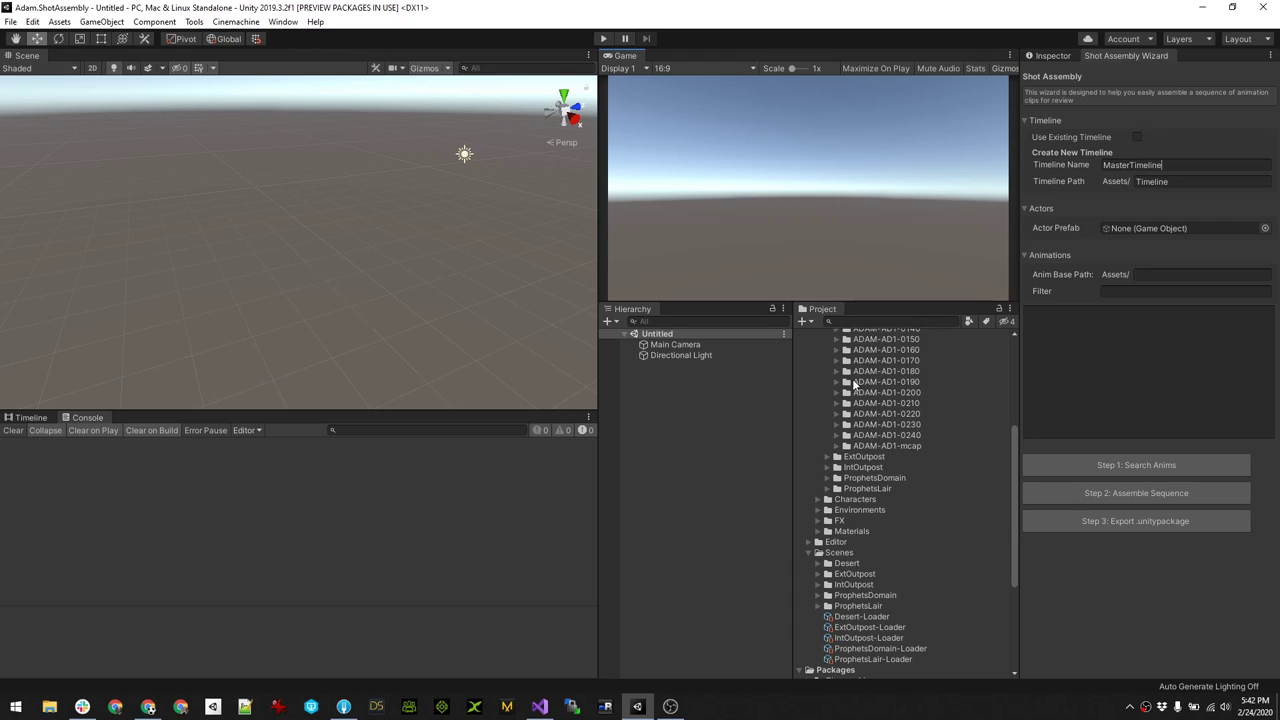
pyautogui.scroll(-3)
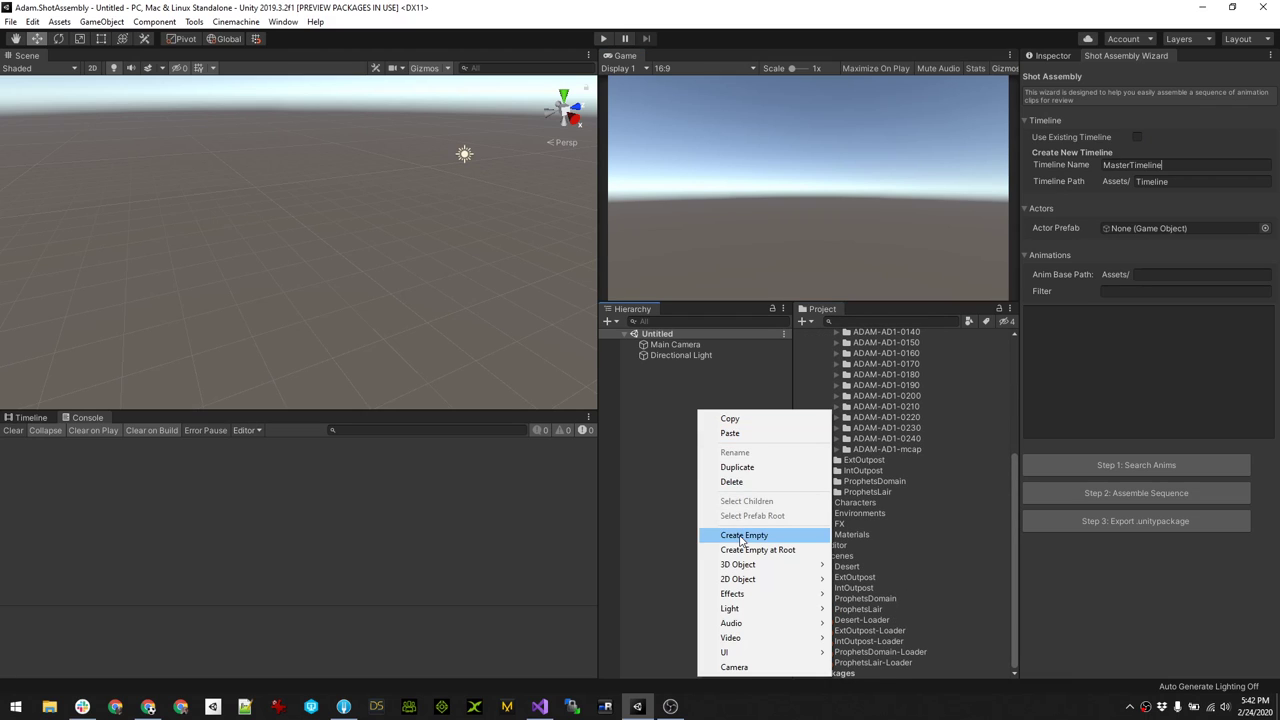
pyautogui.click(744, 534)
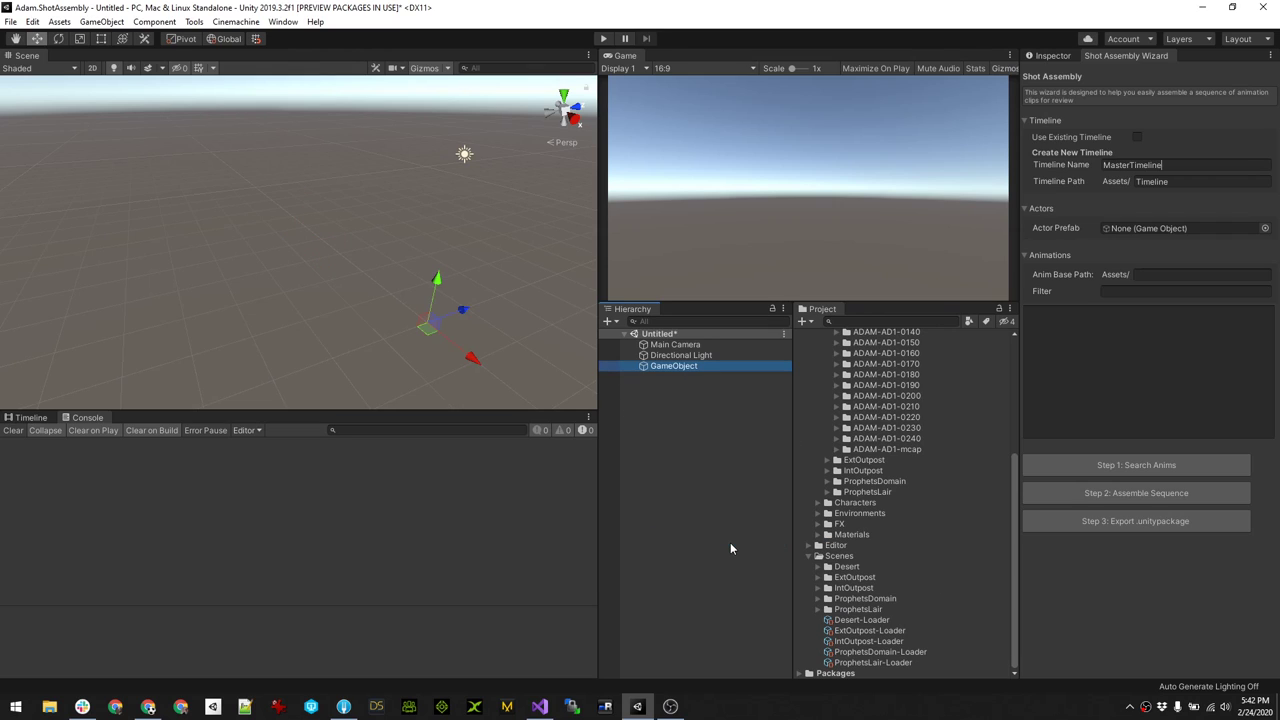
pyautogui.doubleClick(672, 364)
pyautogui.write('Timeline')
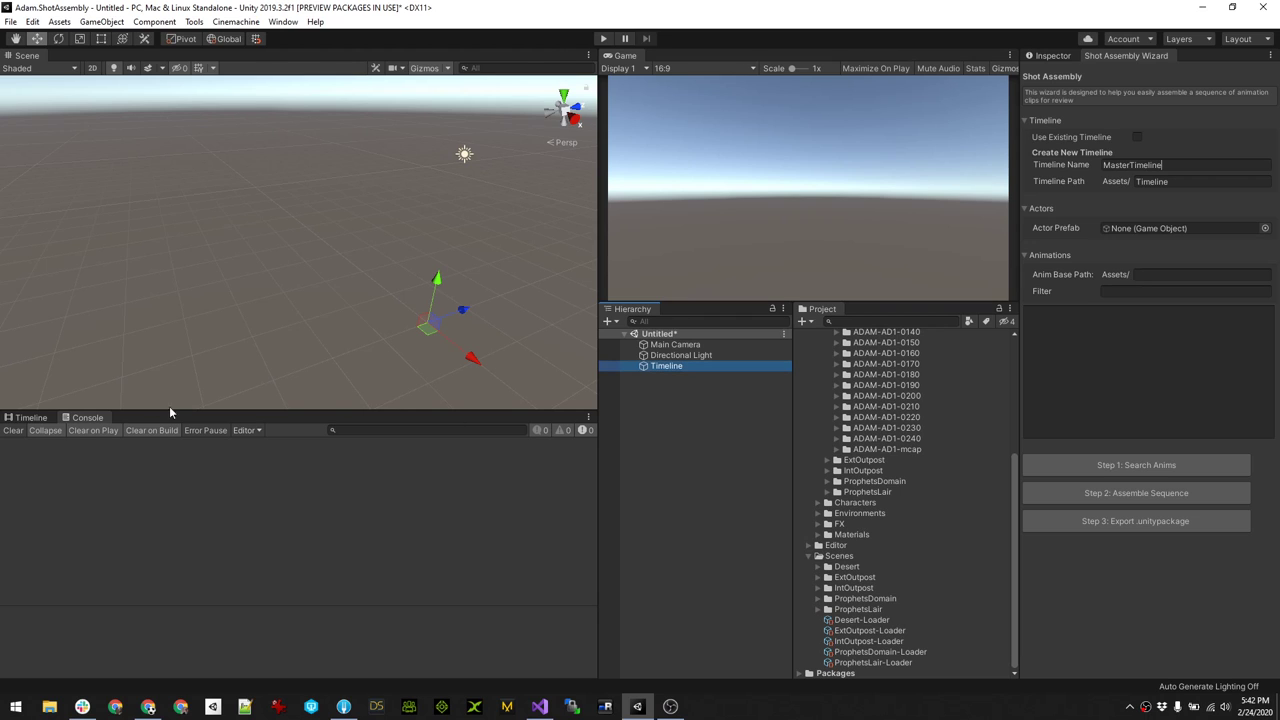
# - Create and save a TimelineTimeline asset for it, then remove the auto-added Animator component
pyautogui.click(294, 564)
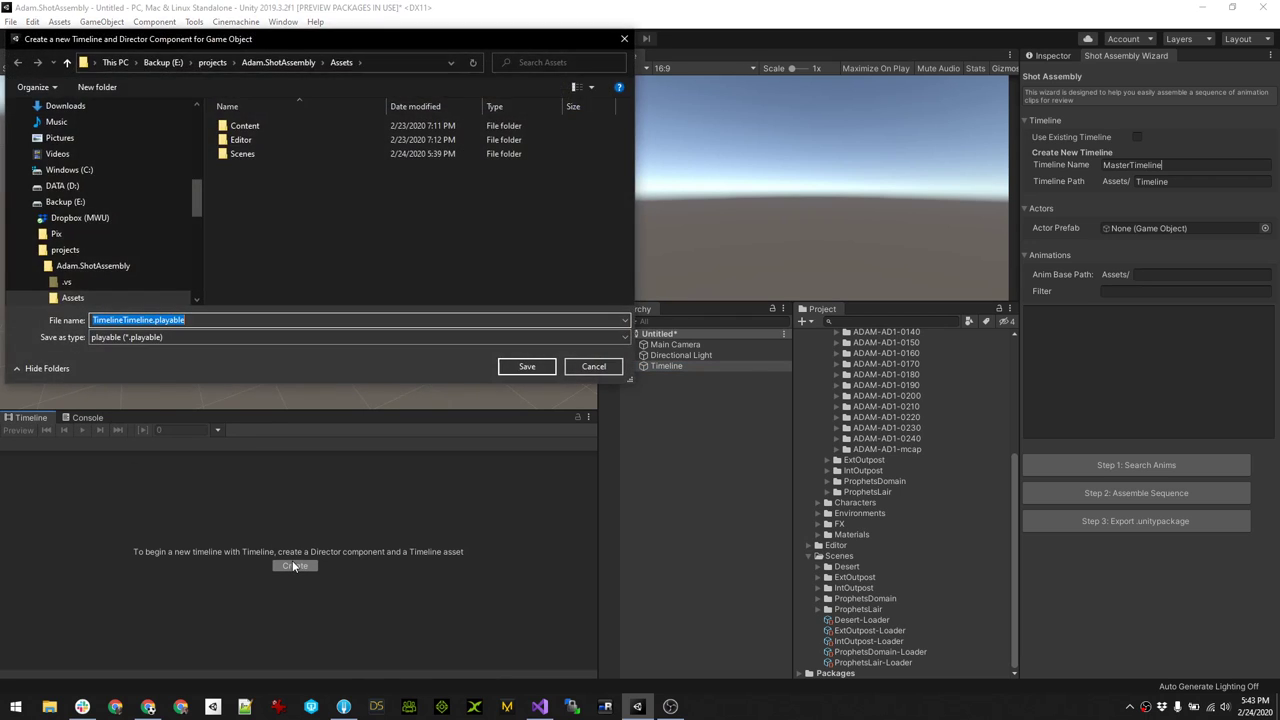
pyautogui.click(526, 364)
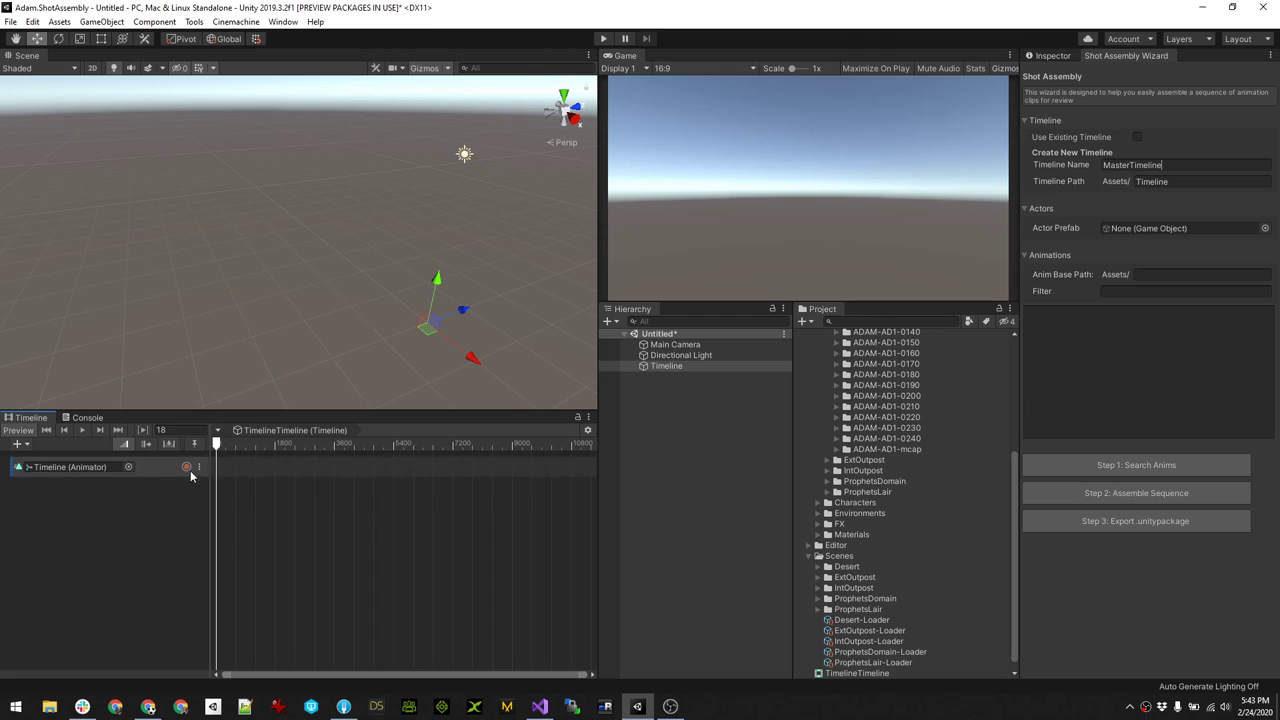
pyautogui.click(666, 364)
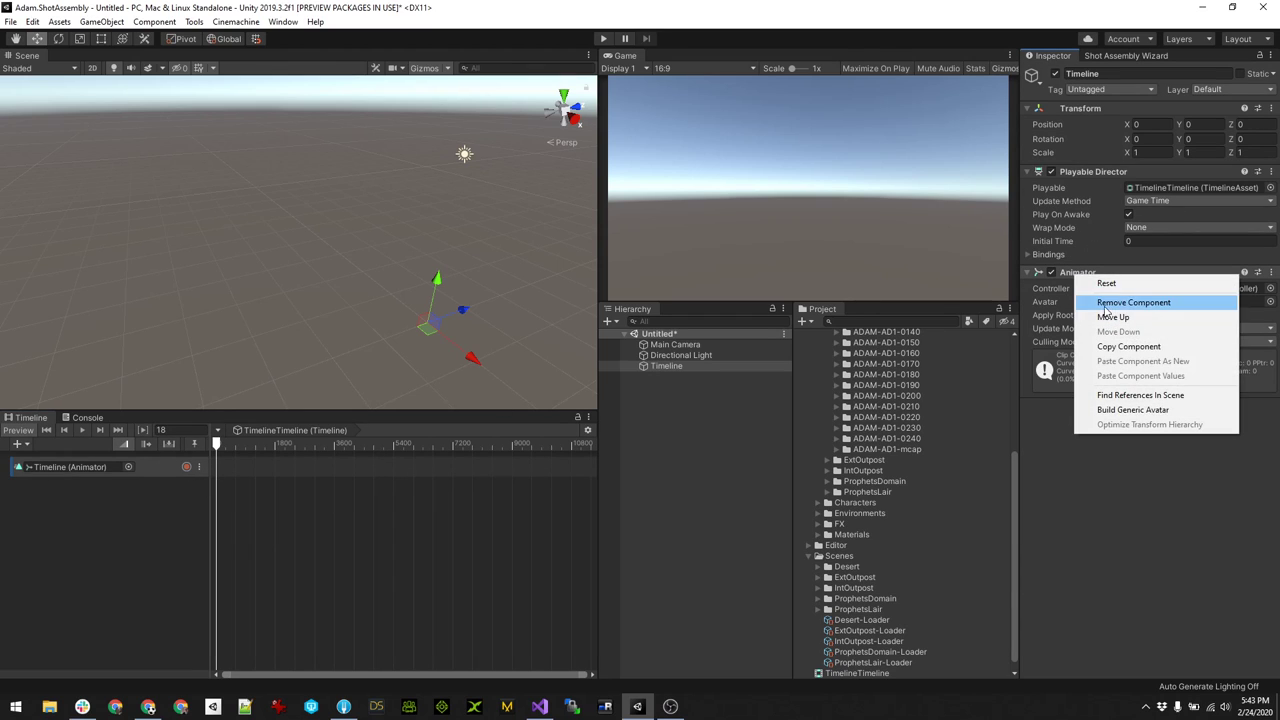
pyautogui.click(1132, 302)
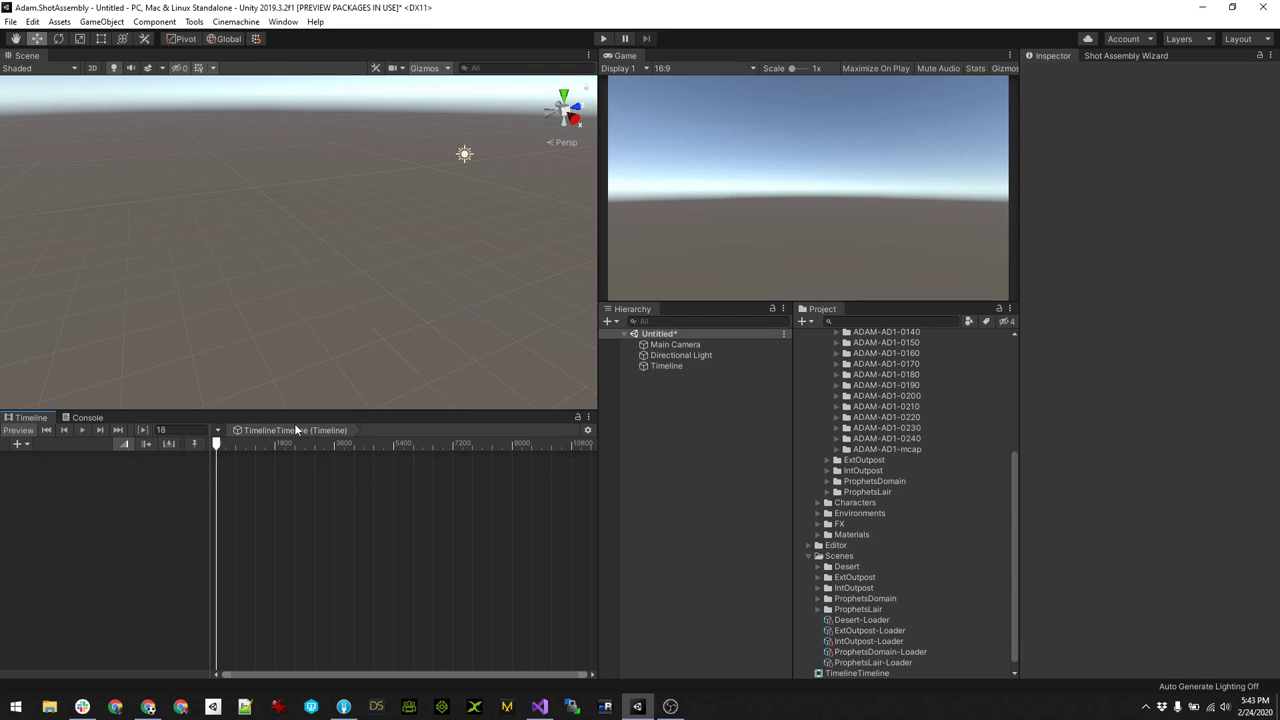
pyautogui.click(666, 364)
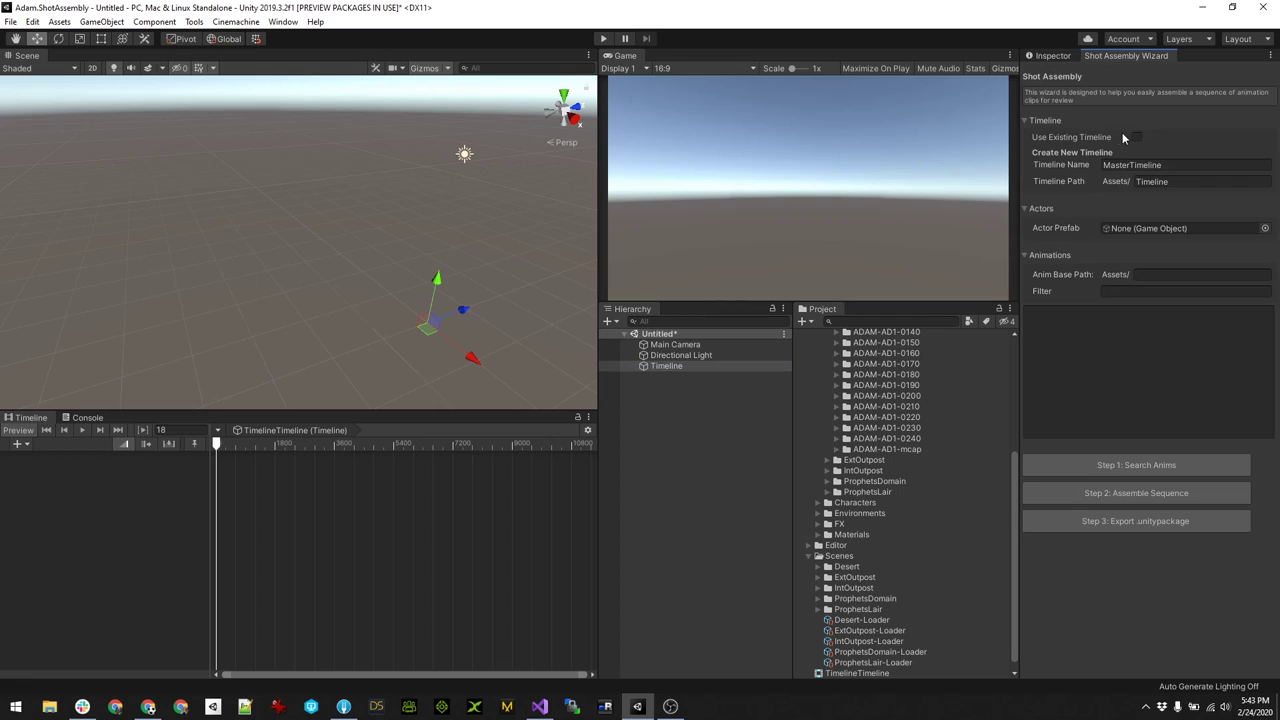
# - Enable Use Existing Timeline in the wizard and browse the Desert clips and character prefabs
pyautogui.click(1136, 136)
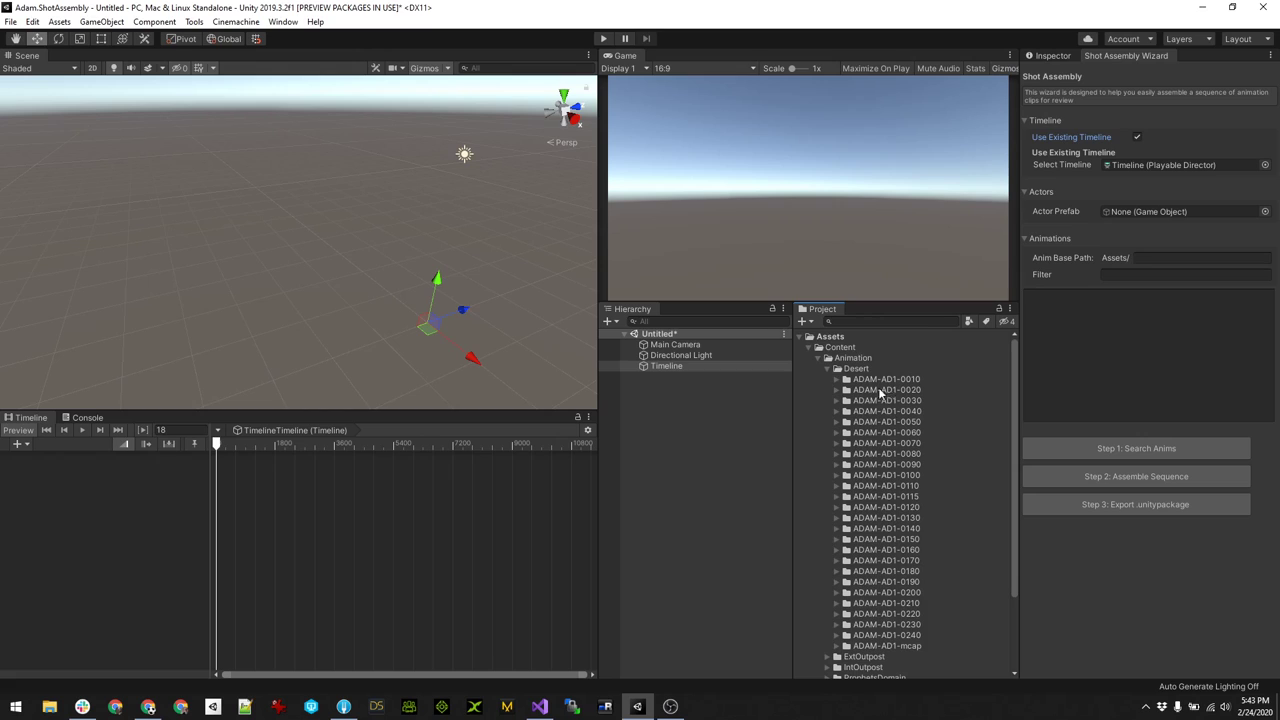
pyautogui.click(836, 380)
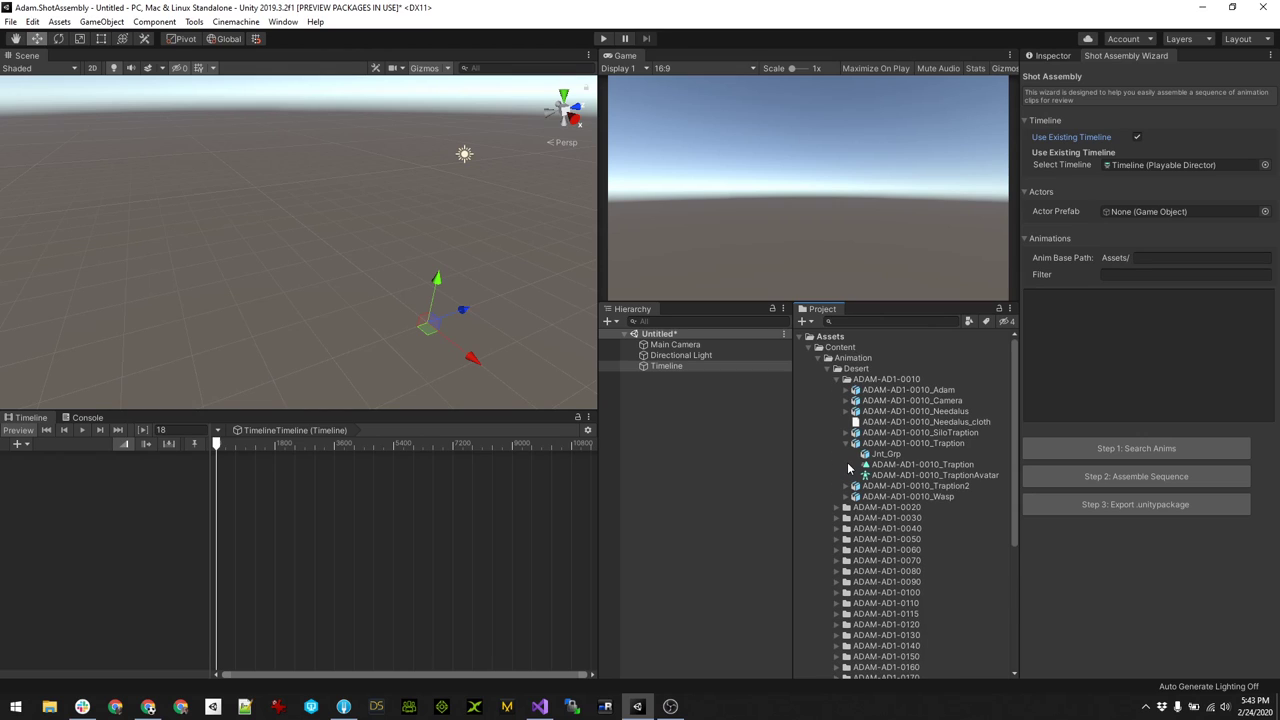
pyautogui.click(846, 444)
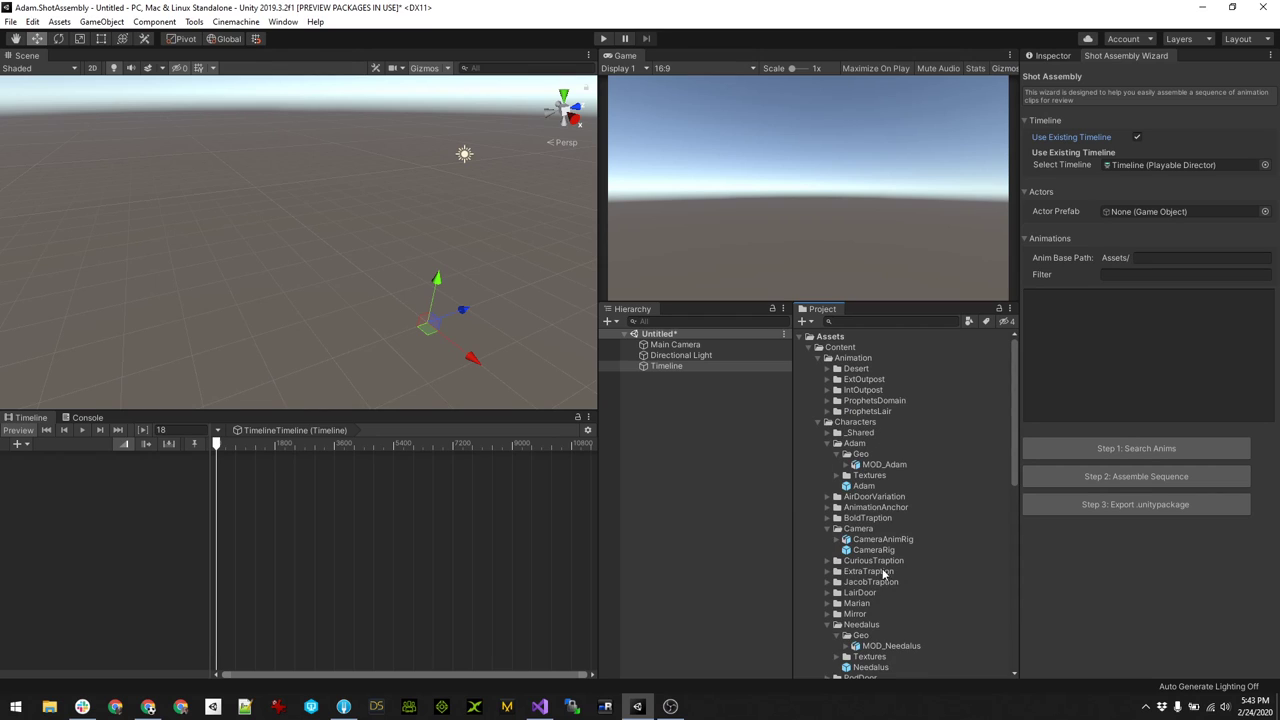
pyautogui.moveTo(1090, 352)
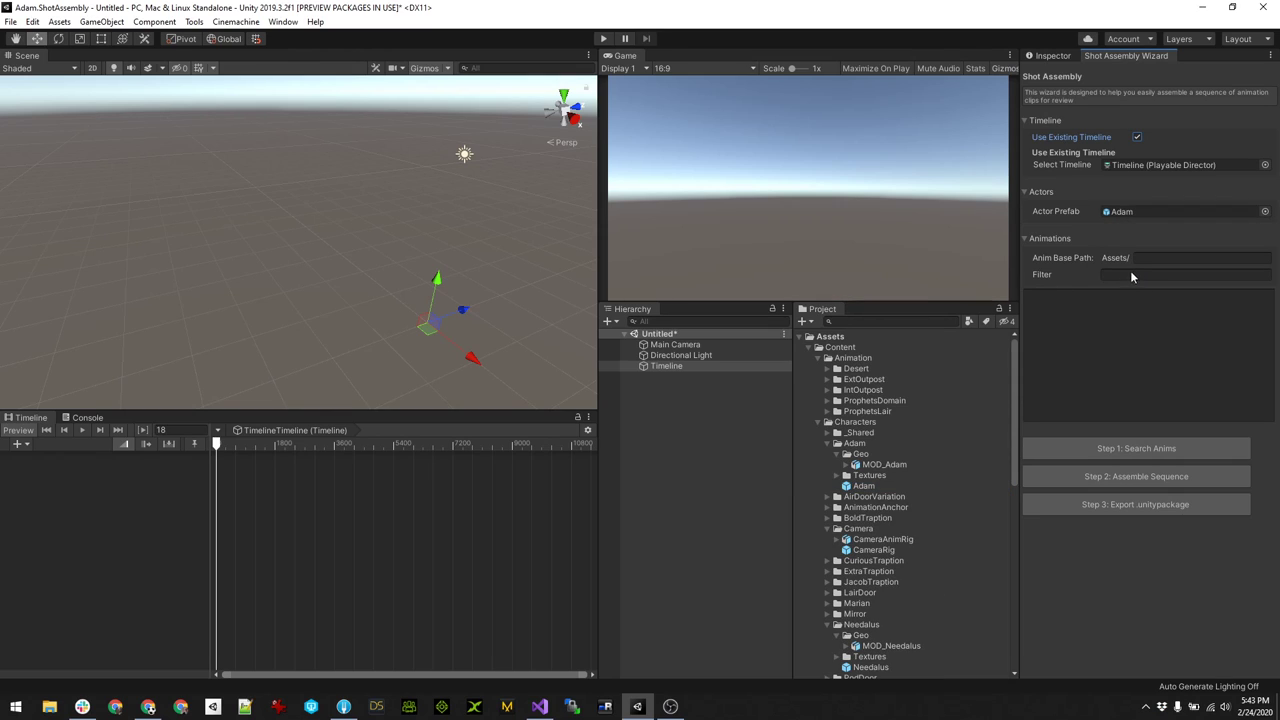
# - Set Anim Base Path to Content/Animation/Desert and the clip filter to ADAM
pyautogui.click(1200, 256)
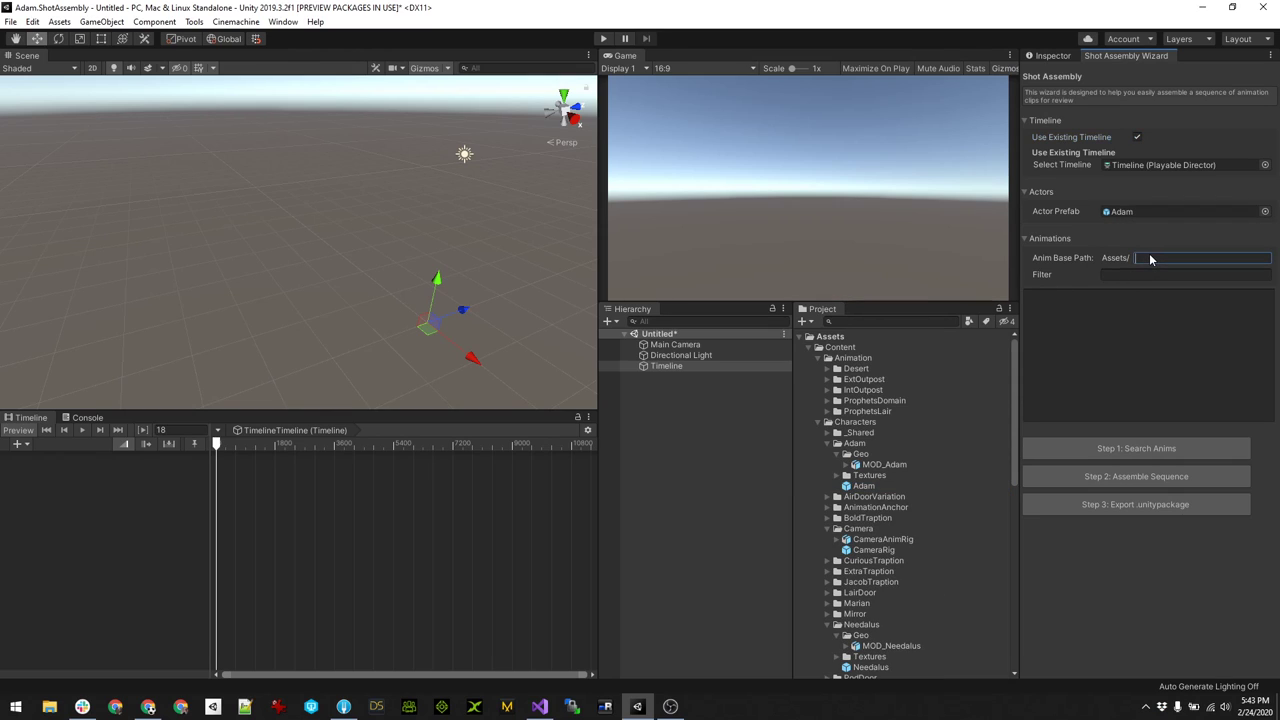
pyautogui.write('Content/Animation')
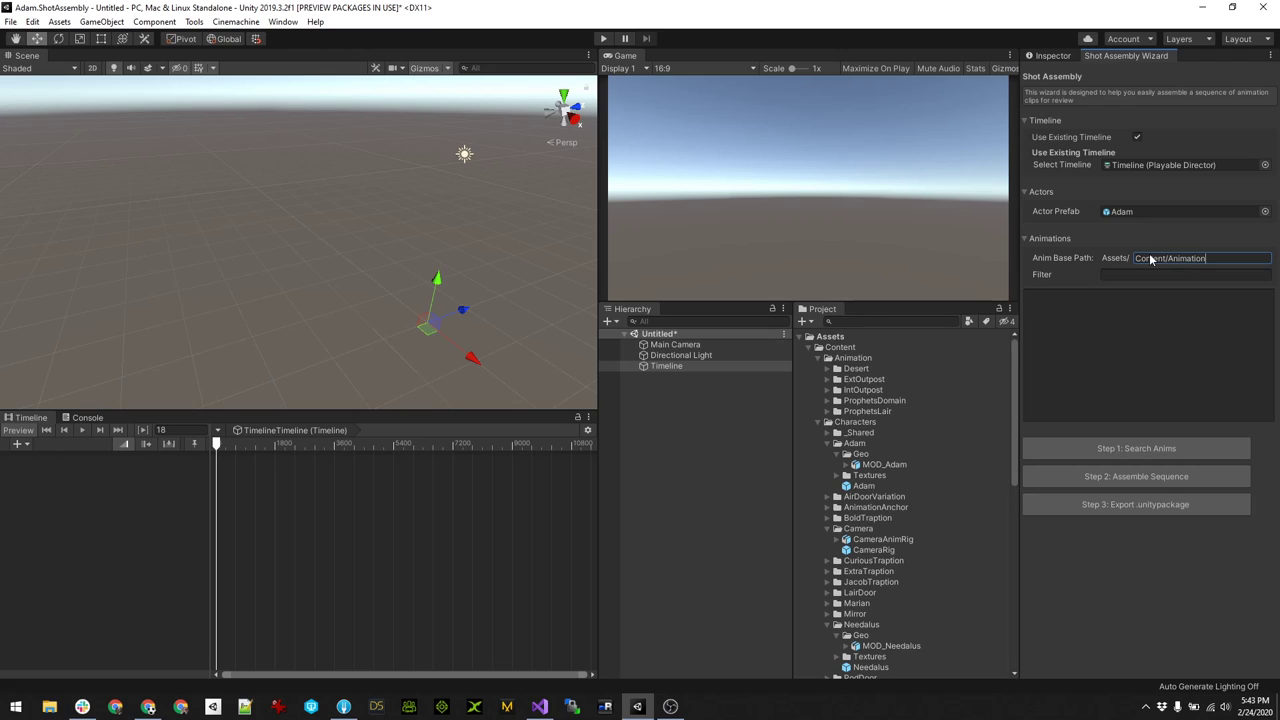
pyautogui.write('/')
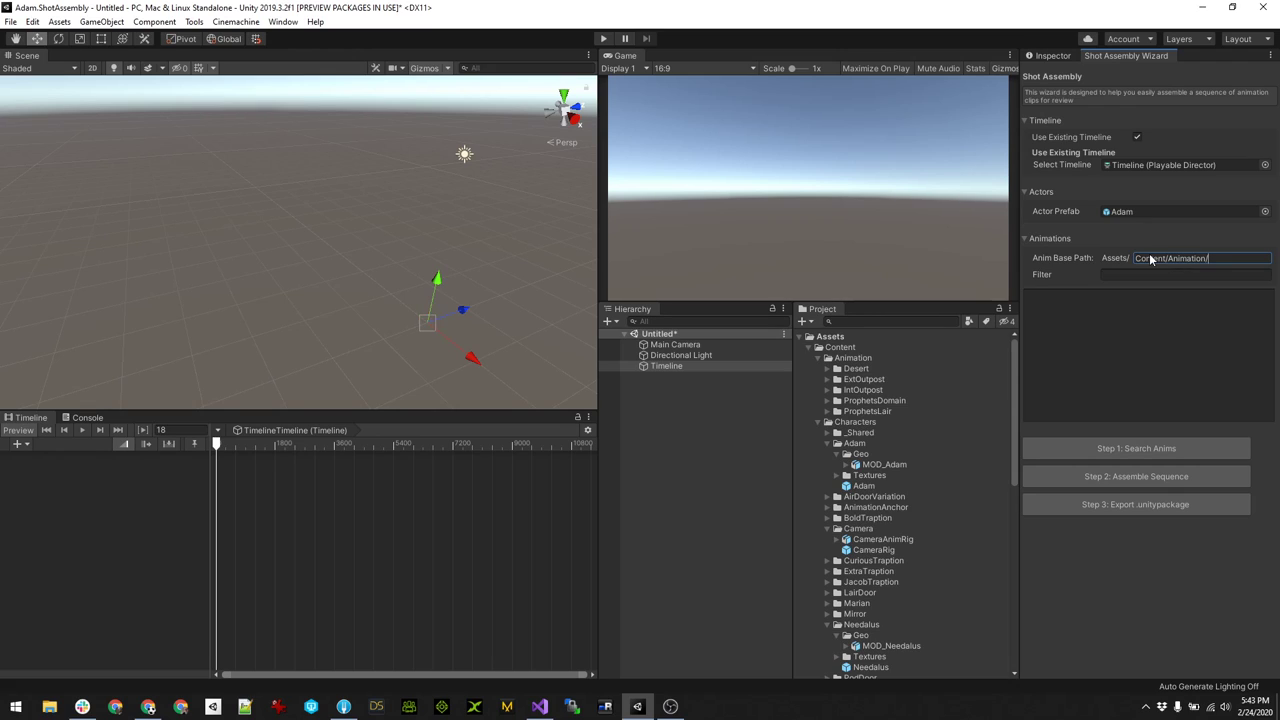
pyautogui.write('Desert')
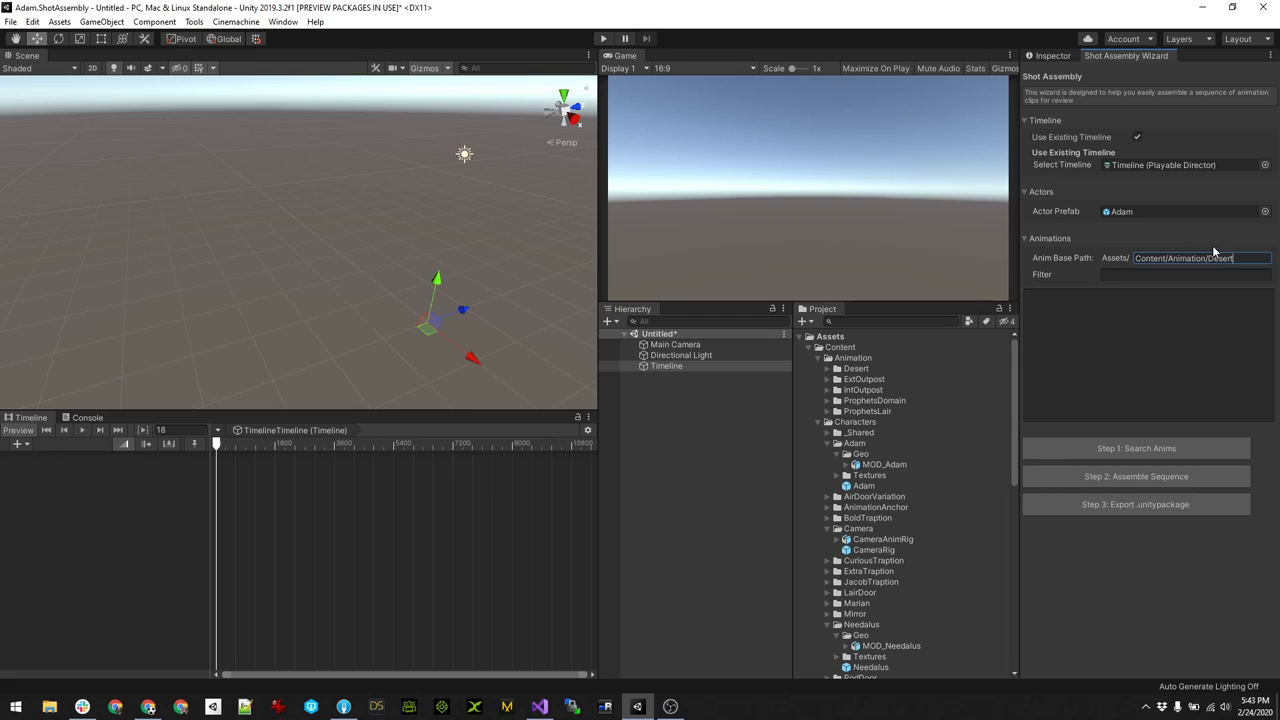
pyautogui.click(1186, 274)
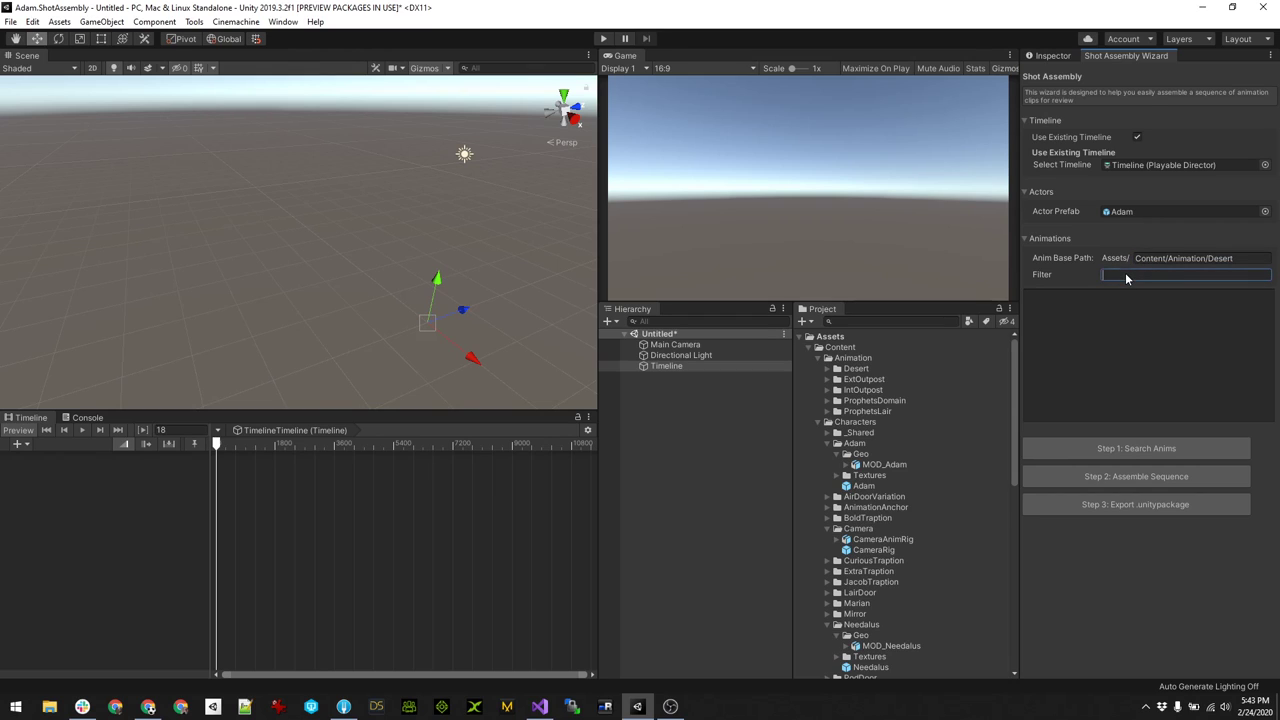
pyautogui.write('ADAM')
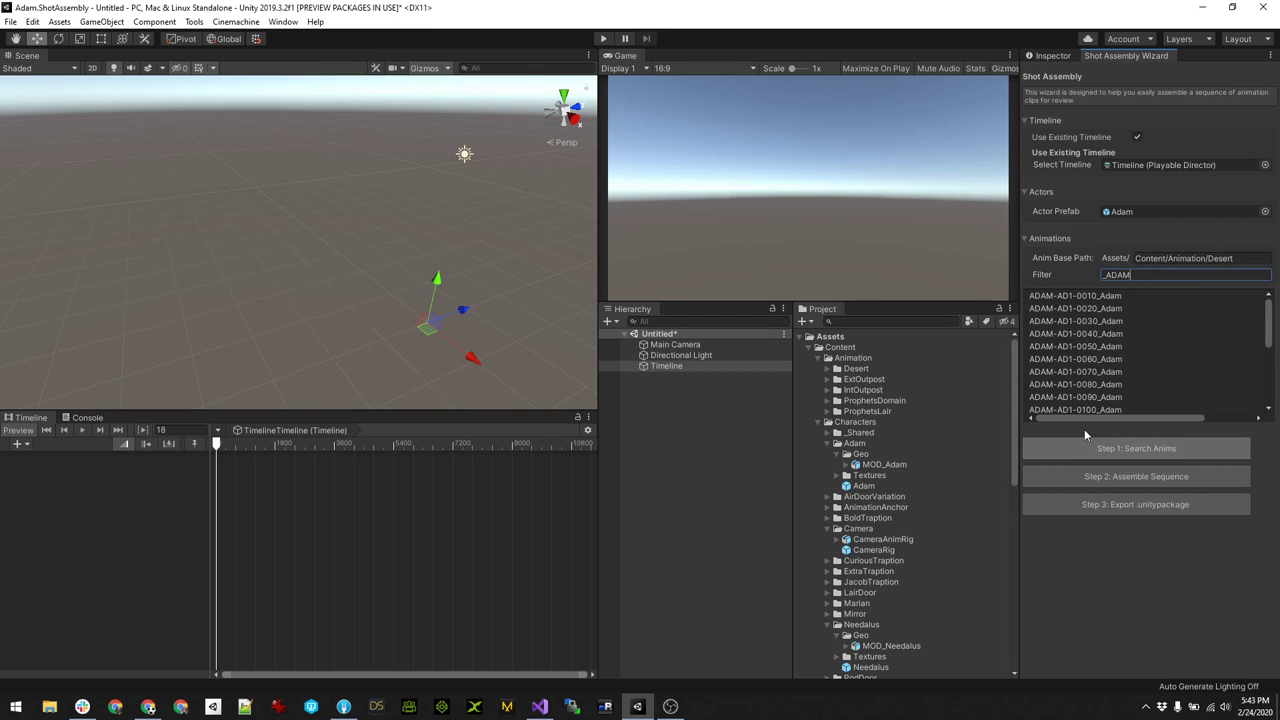
pyautogui.scroll(-3)
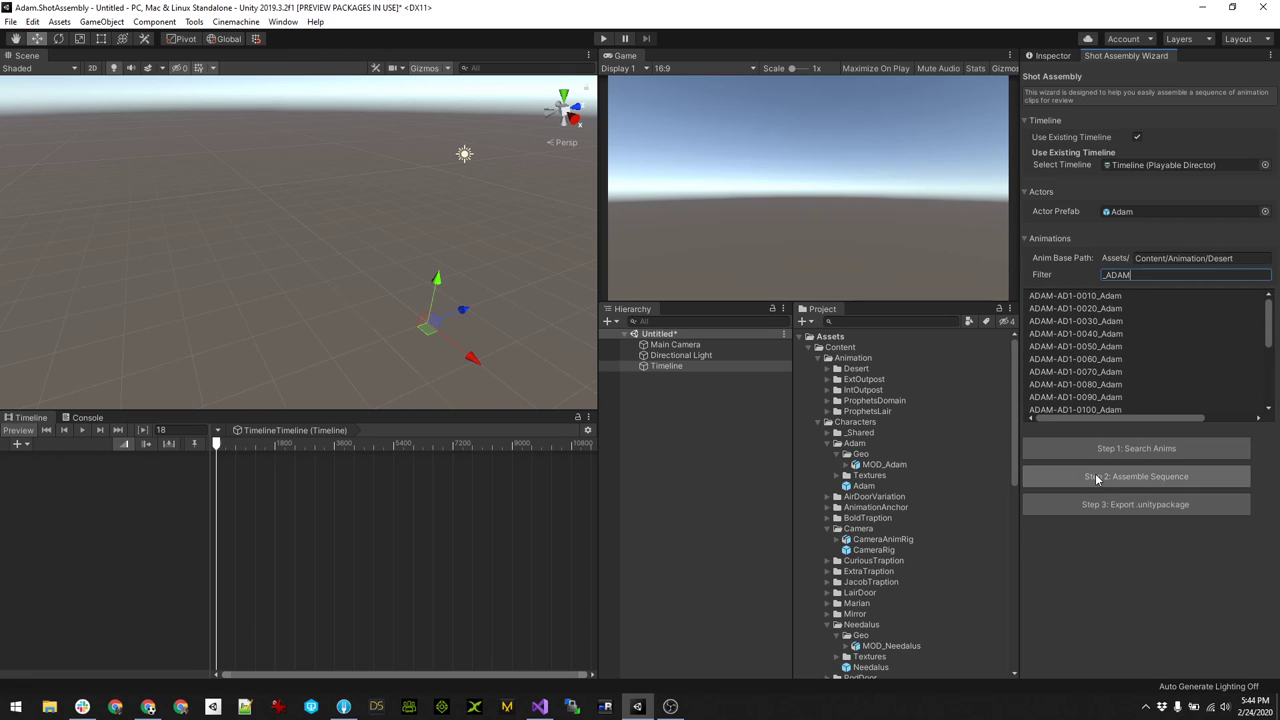
# - Assemble the Adam sequence and scrub the playhead through its clips on the Timeline
pyautogui.click(1136, 476)
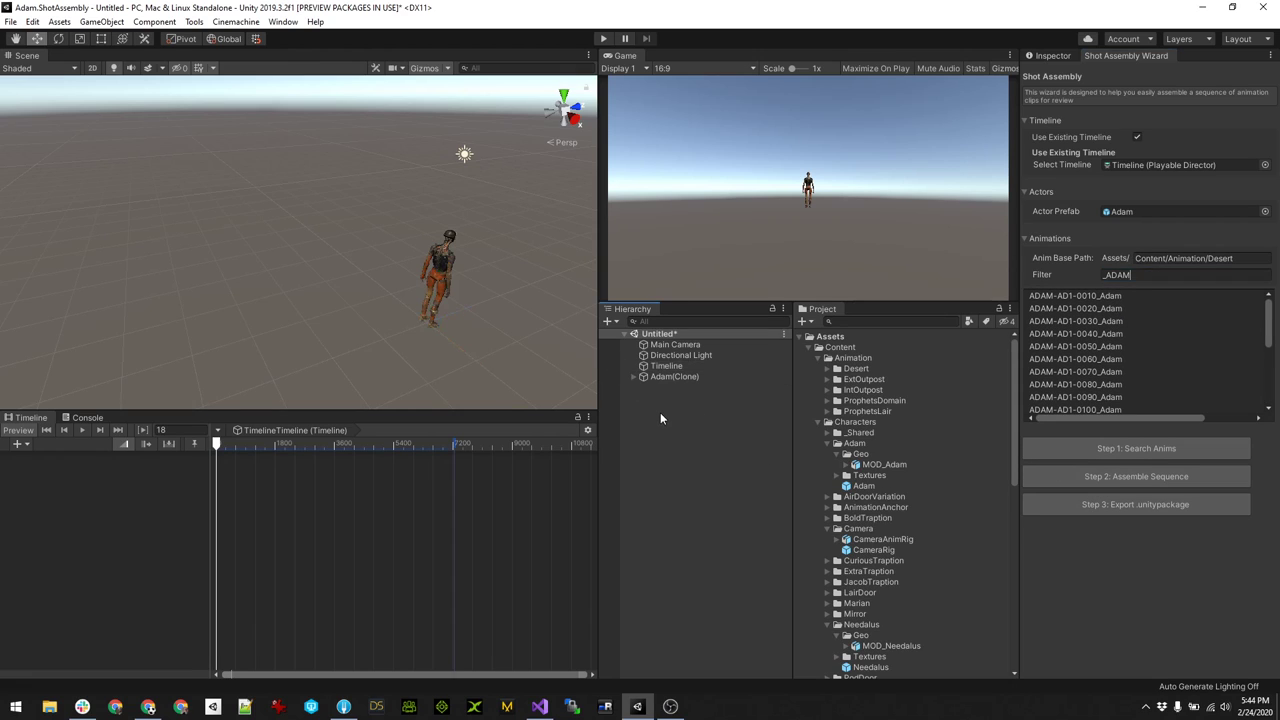
pyautogui.click(666, 364)
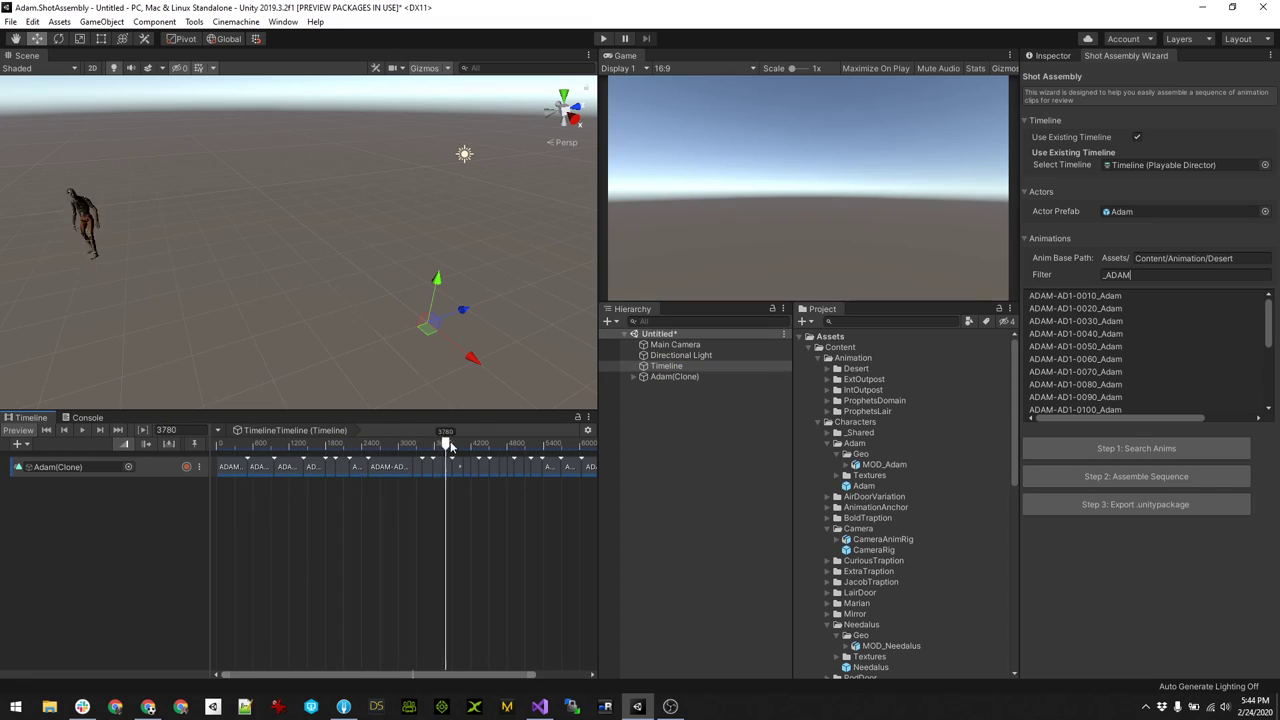
pyautogui.moveTo(444, 444); pyautogui.dragTo(316, 444)
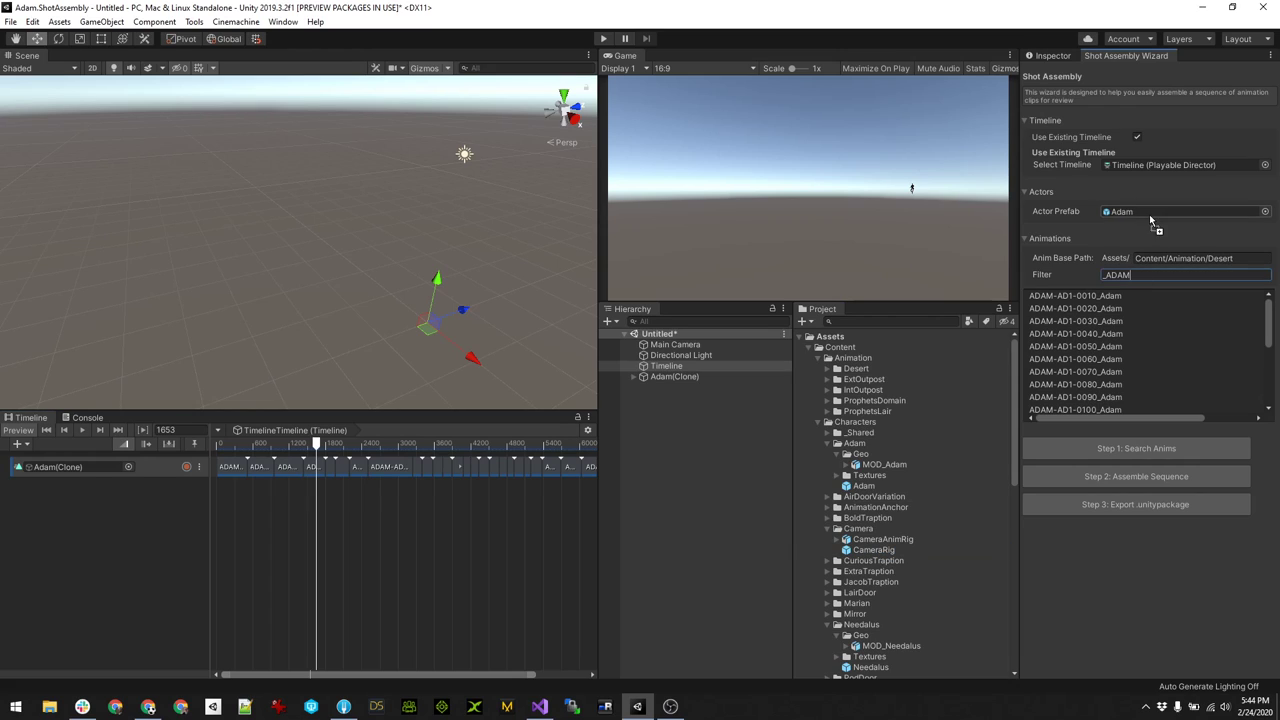
# - Assemble a CameraRig track using the _CAMERA filter and preview it on the Timeline
pyautogui.click(1184, 212)
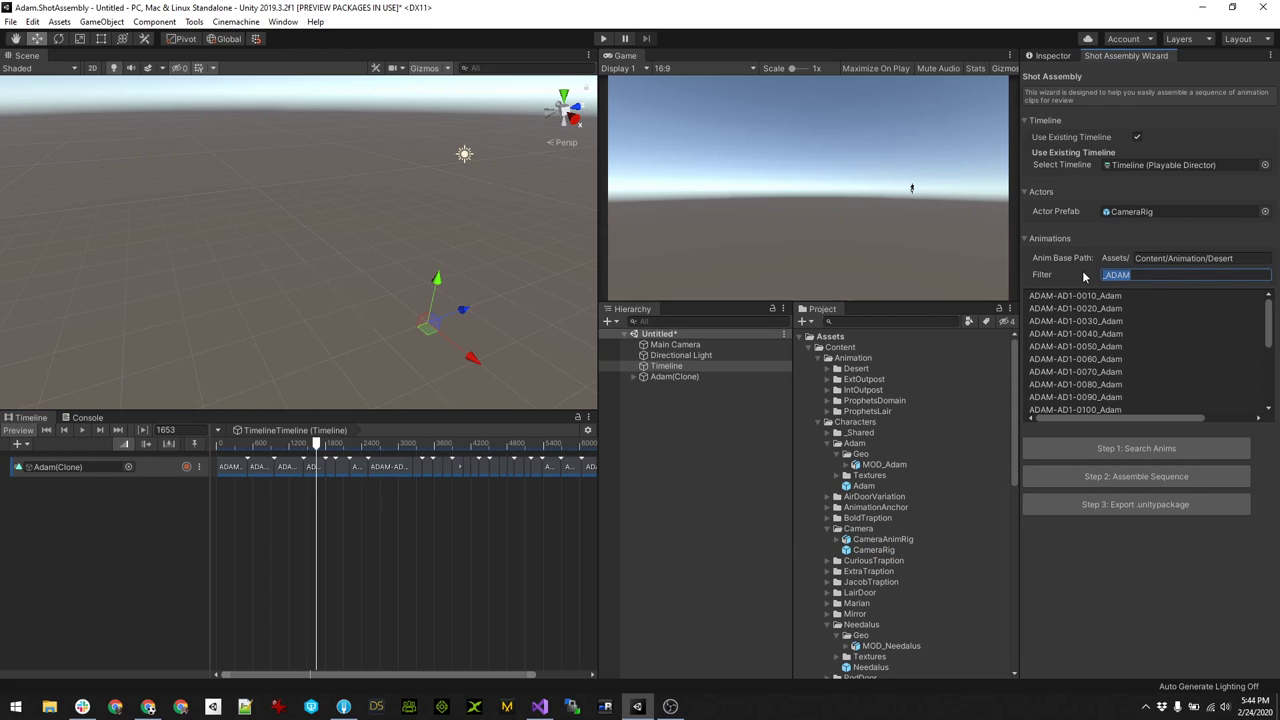
pyautogui.write('_CAMERA')
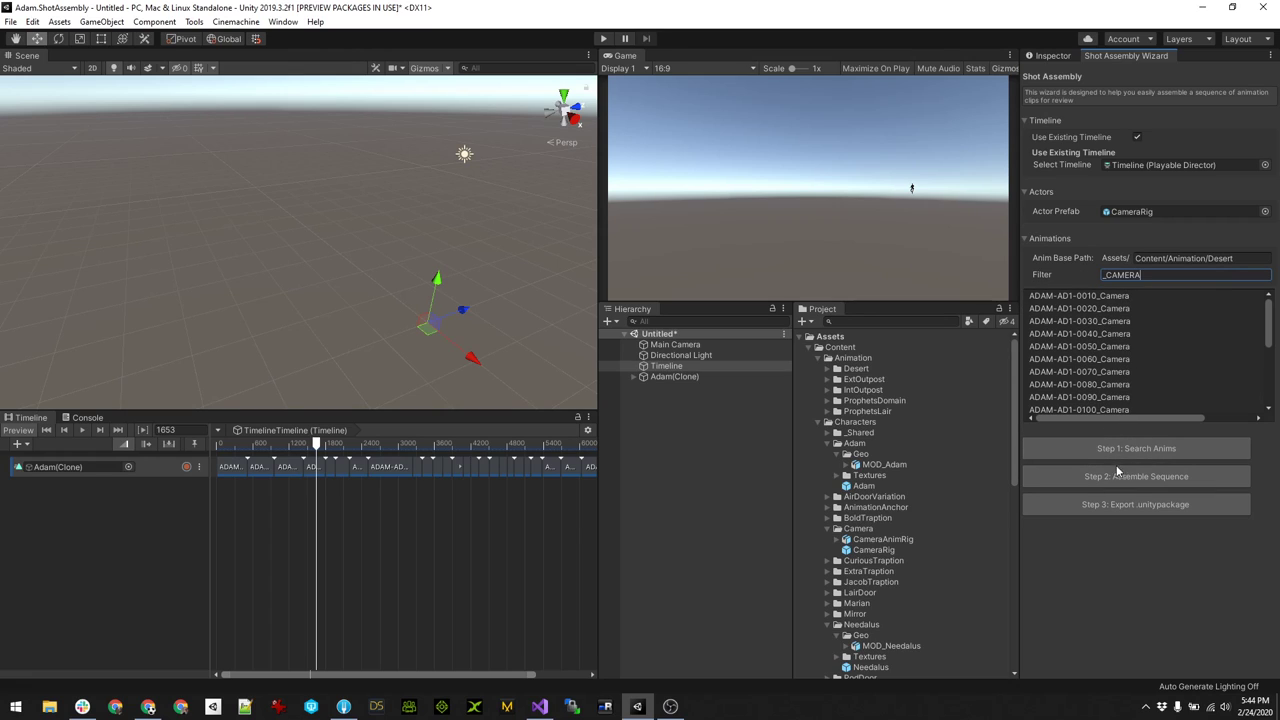
pyautogui.moveTo(1104, 428)
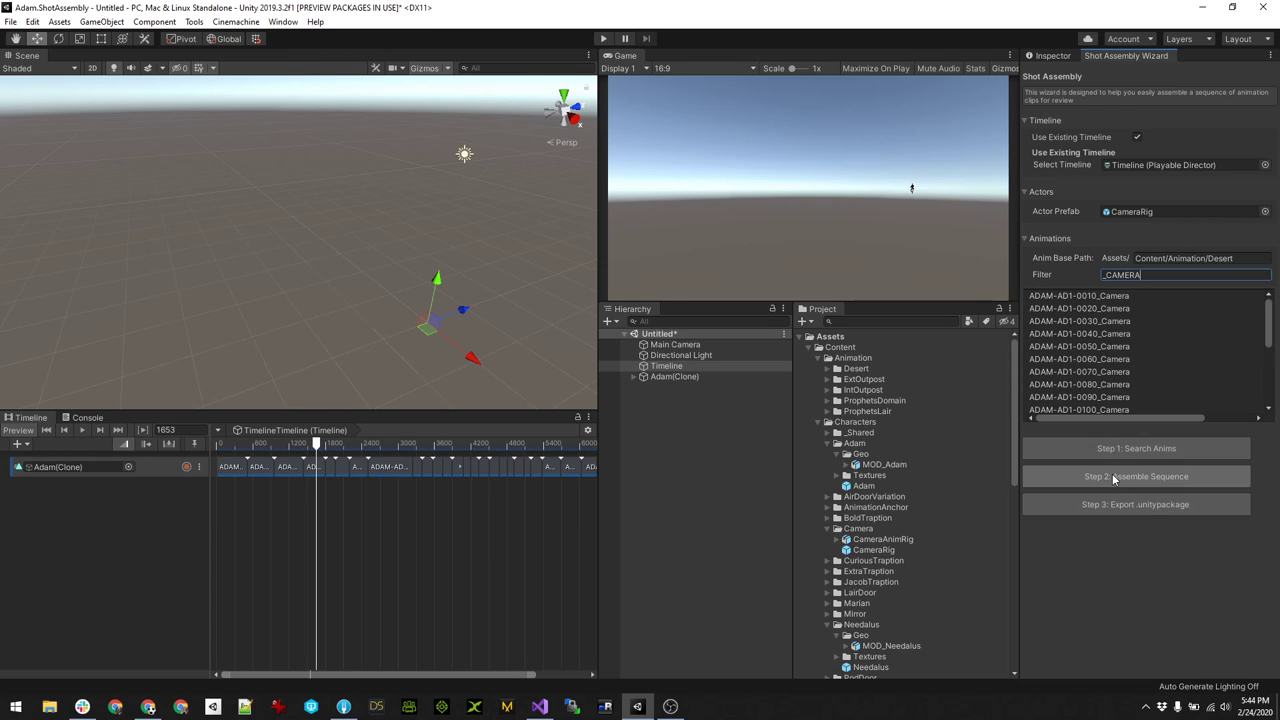
pyautogui.click(1136, 476)
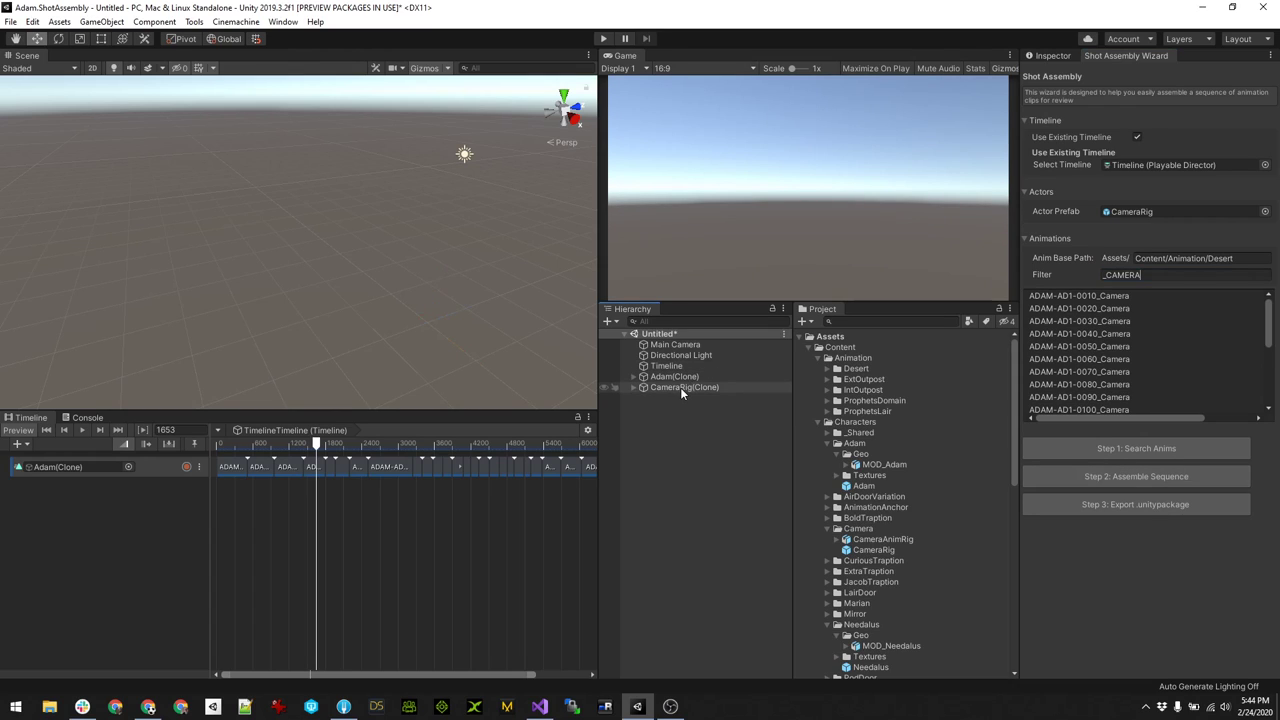
pyautogui.click(666, 364)
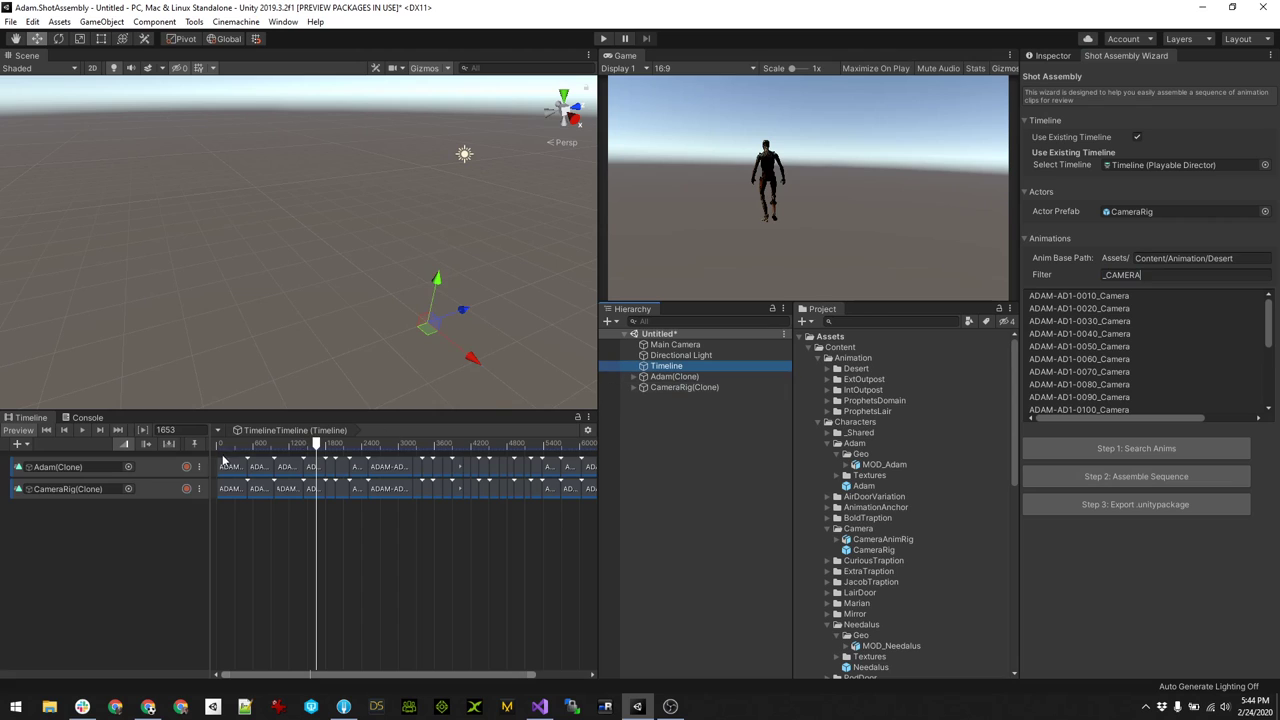
pyautogui.moveTo(316, 444); pyautogui.dragTo(342, 444)
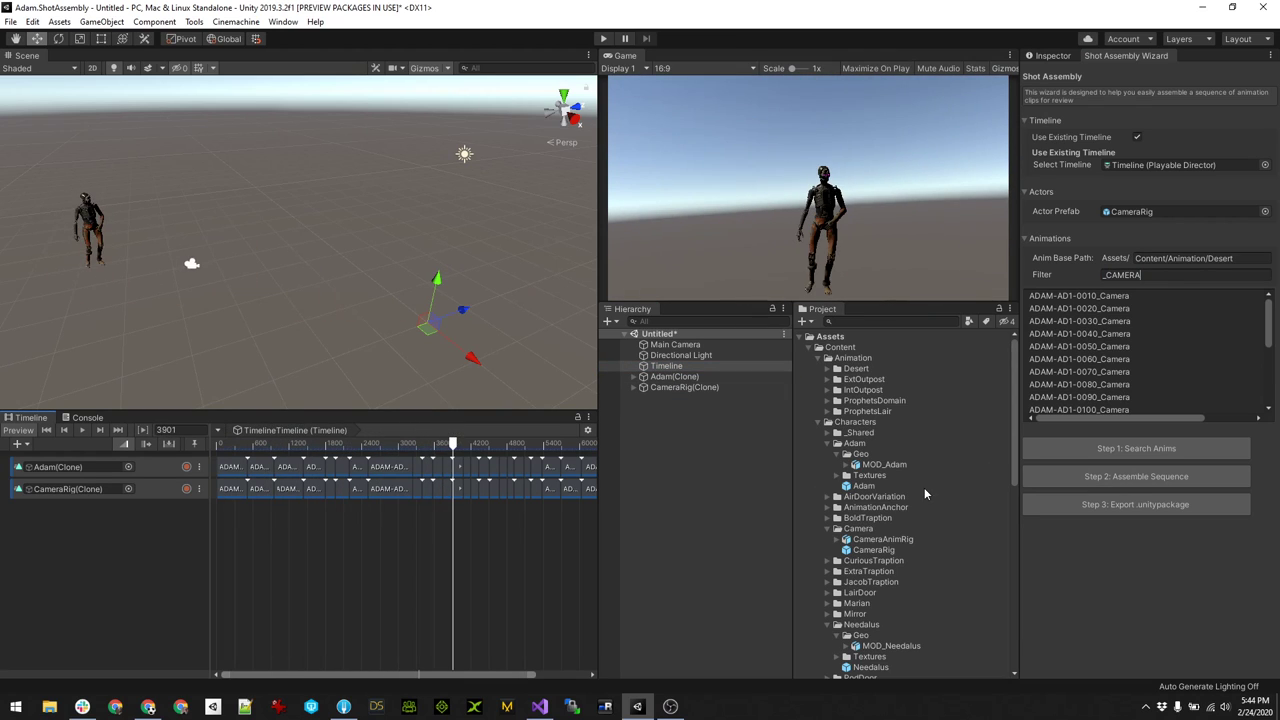
pyautogui.click(856, 368)
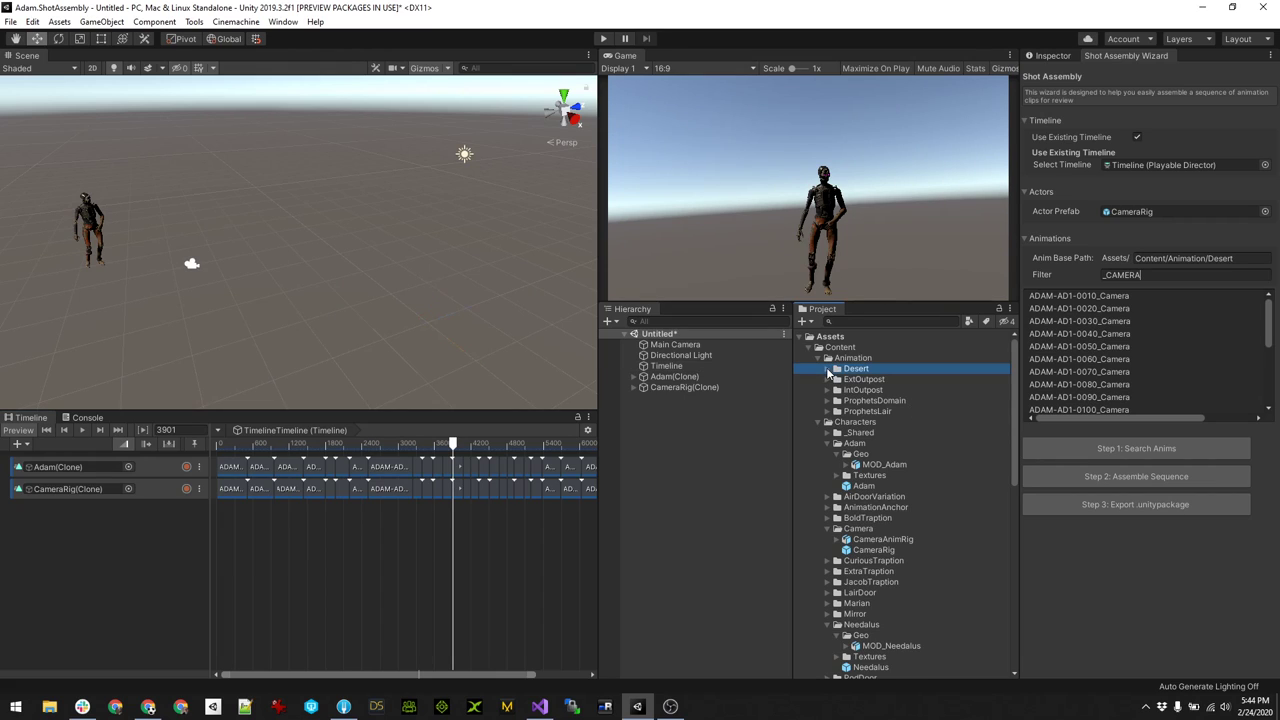
# - Assemble the Needalus clips filtered by _Need as a third Timeline track
pyautogui.click(828, 368)
pyautogui.write('_Need')
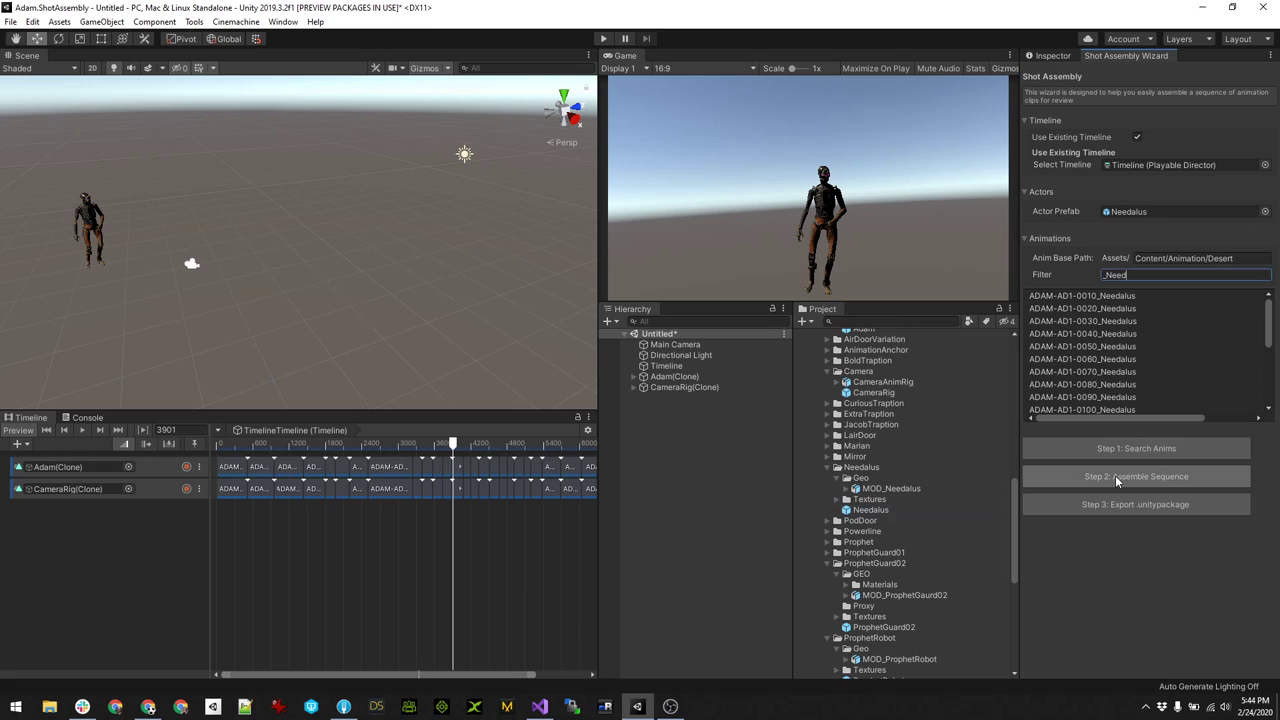
pyautogui.click(1136, 476)
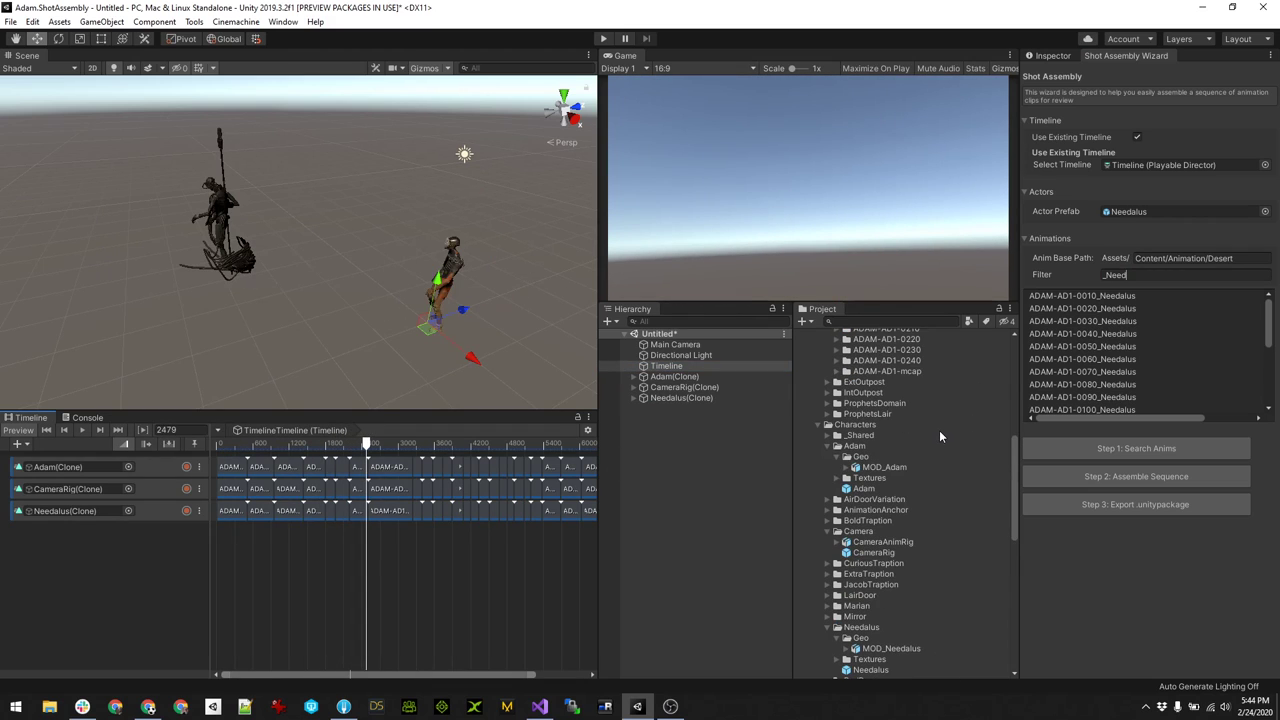
pyautogui.scroll(-3)
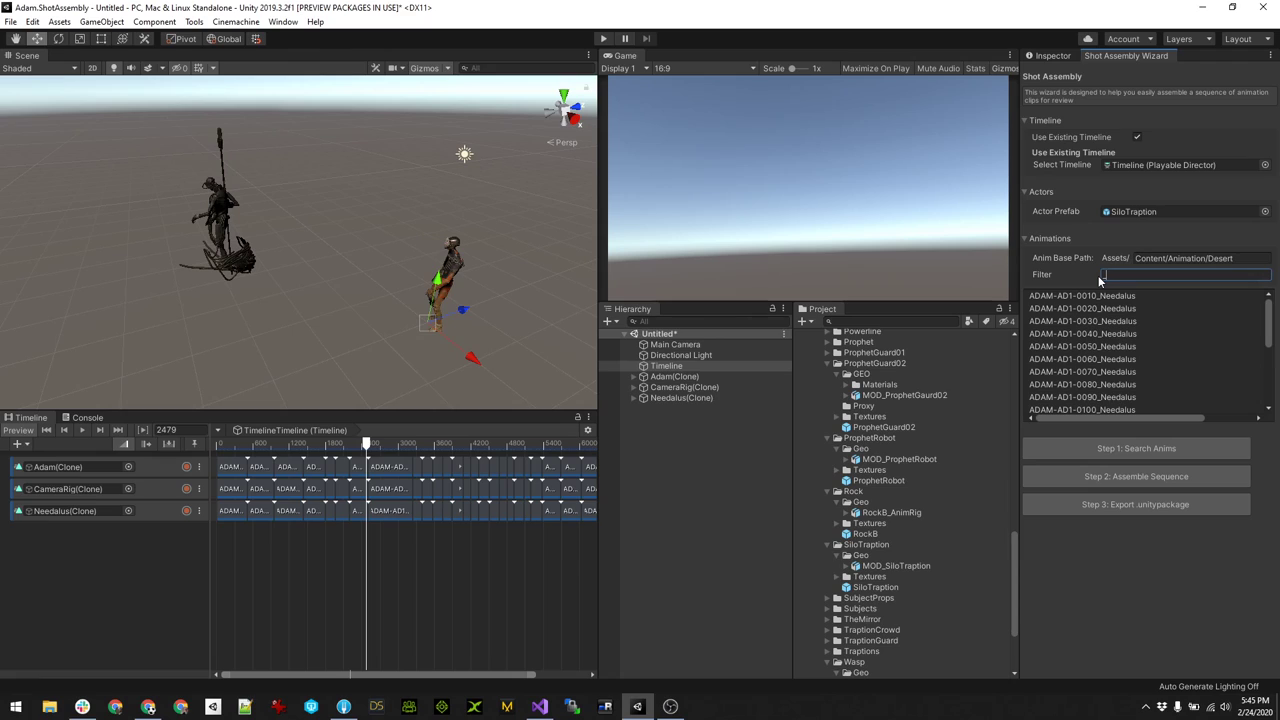
# - Search and assemble the SiloTraption clips filtered by _Silo as a fourth Timeline track
pyautogui.write('Silo')
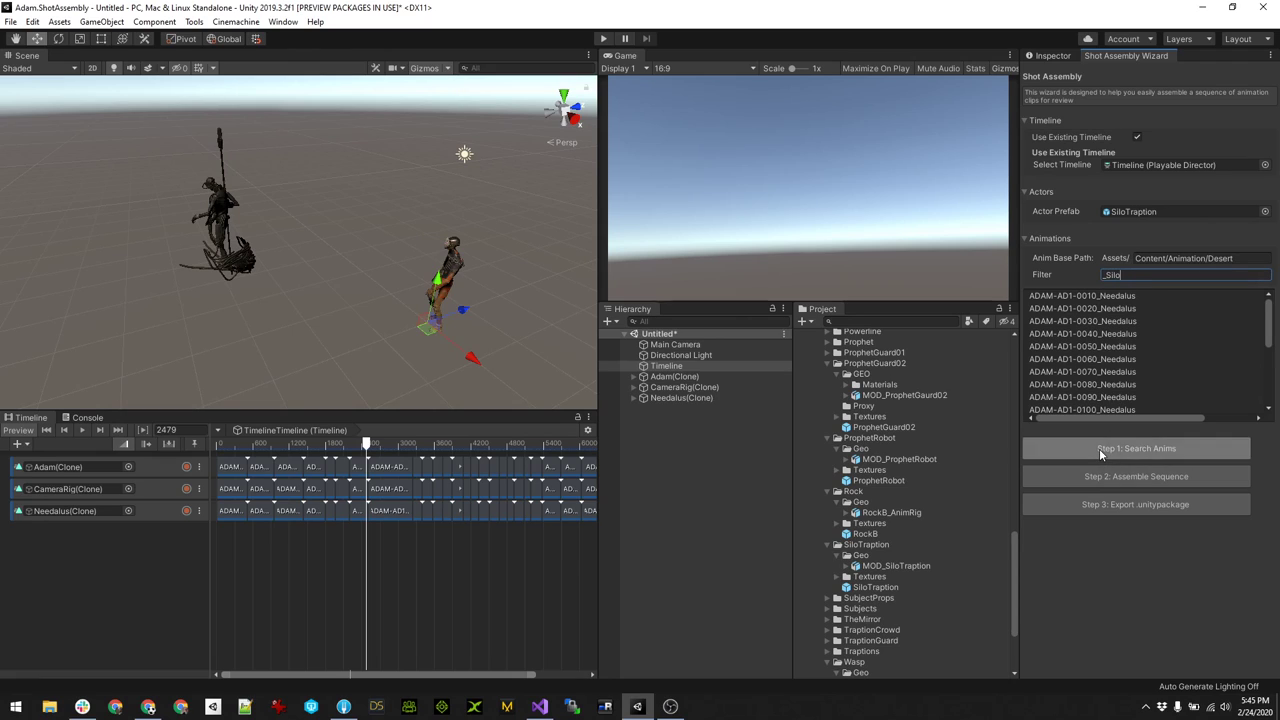
pyautogui.click(1136, 448)
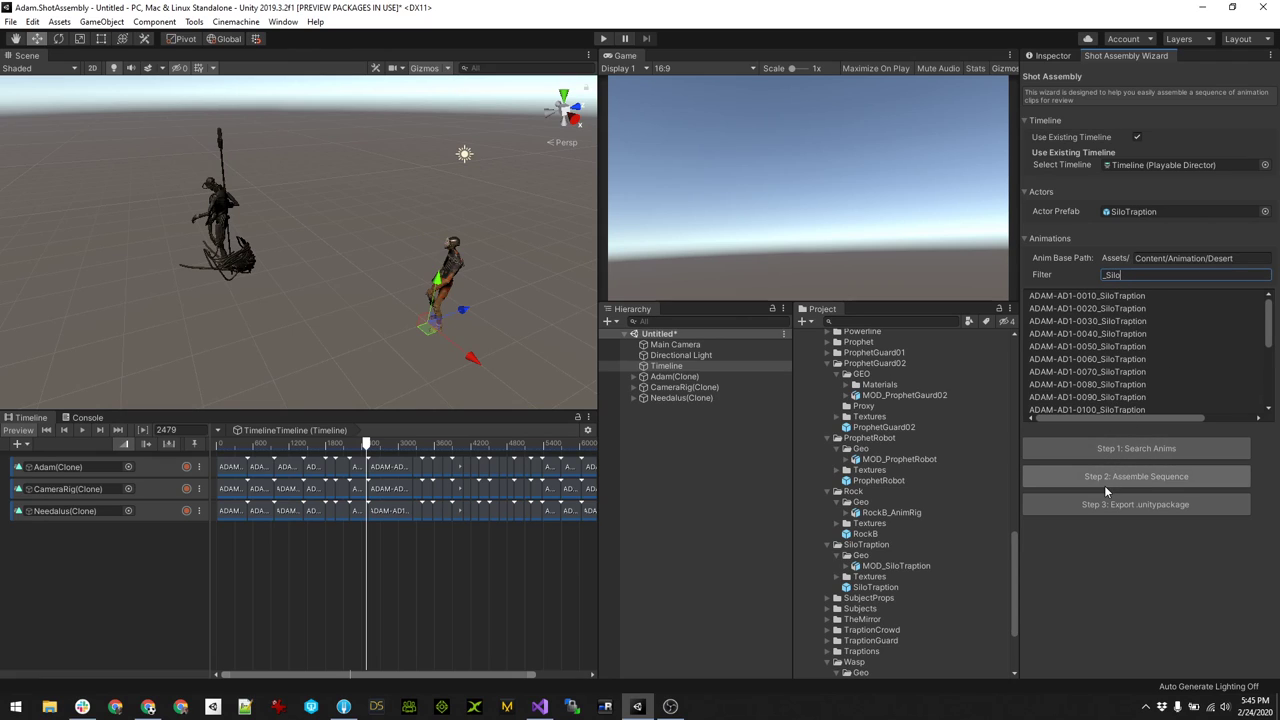
pyautogui.click(1136, 476)
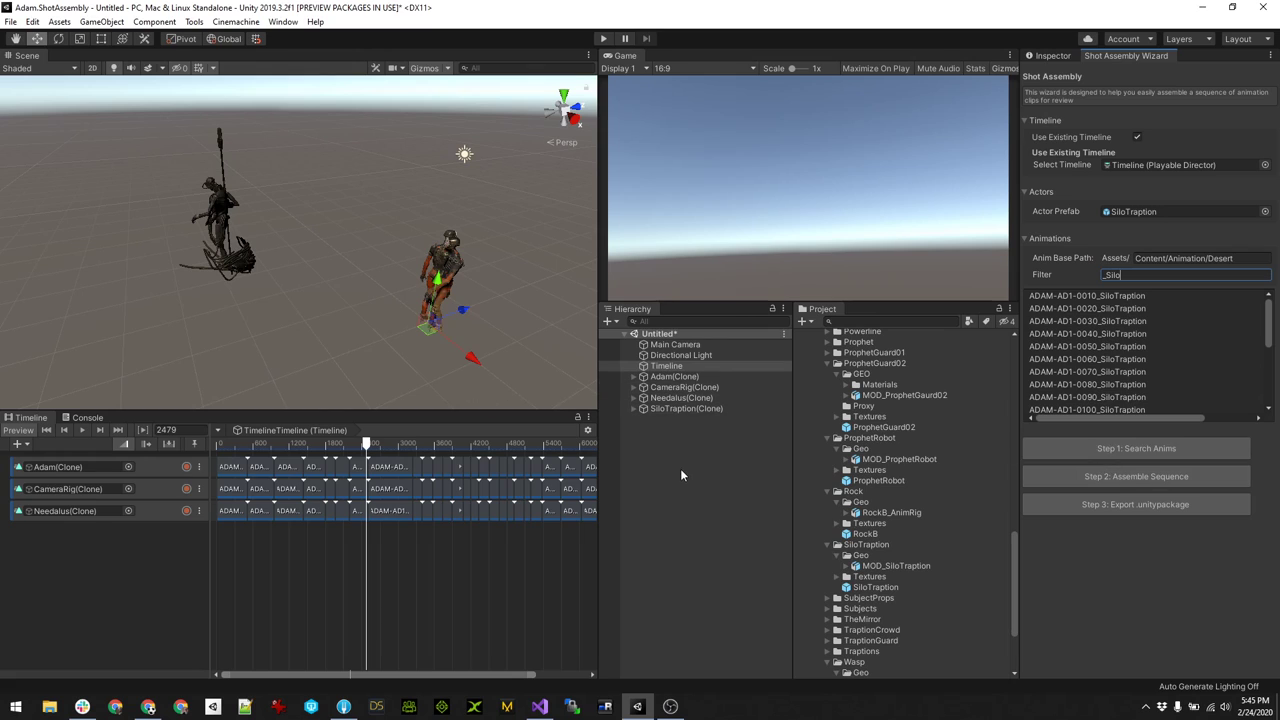
pyautogui.click(666, 364)
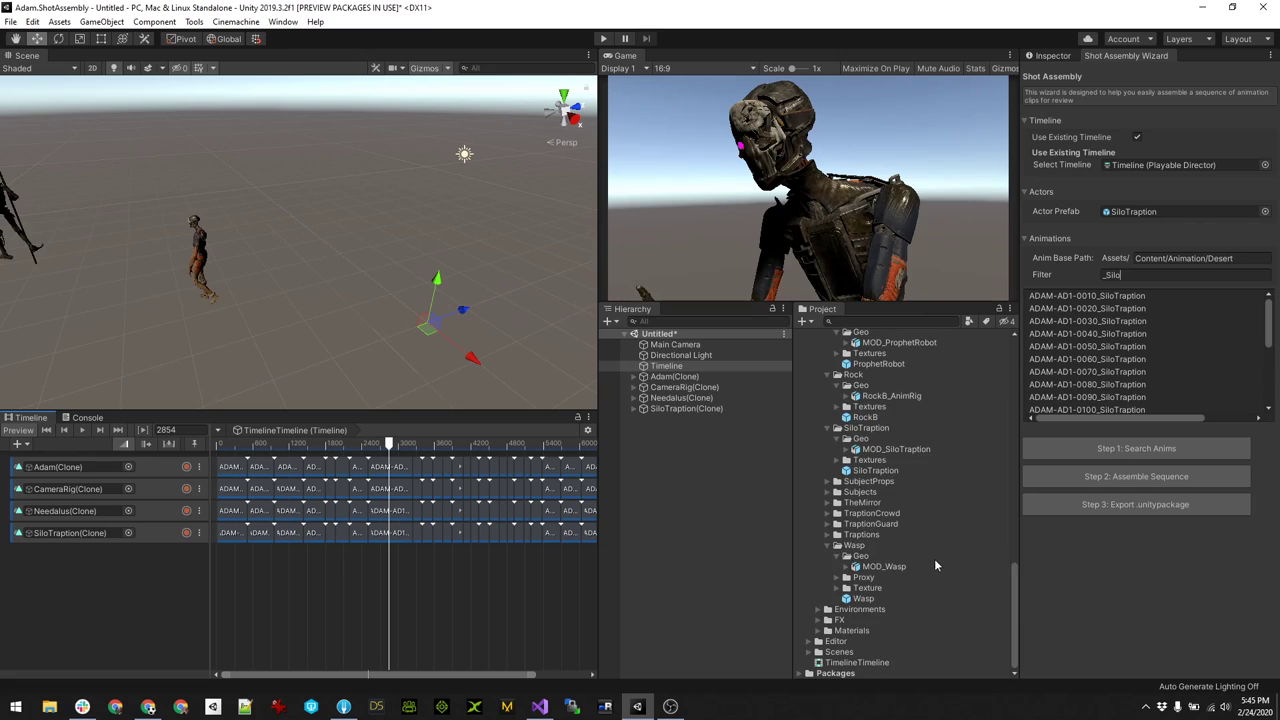
# - Filter by _Wasp and assemble the Wasp clips as a fifth Timeline track
pyautogui.click(1180, 212)
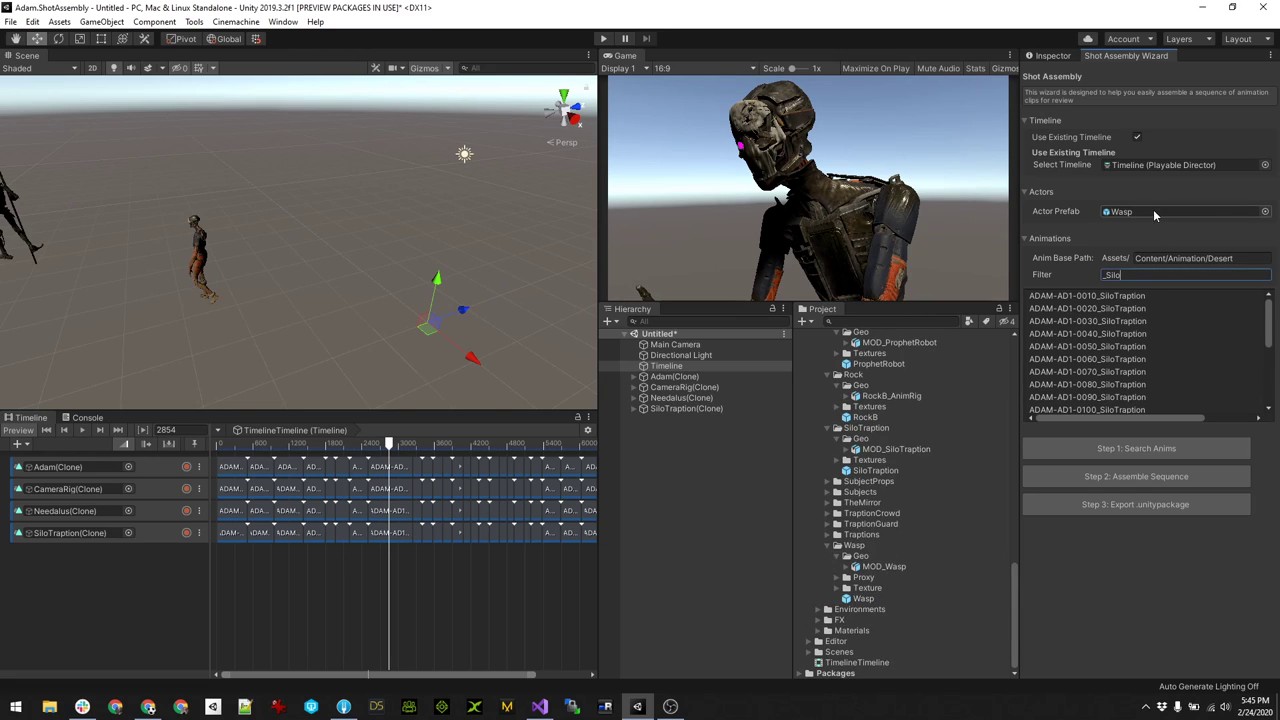
pyautogui.write('Wasp')
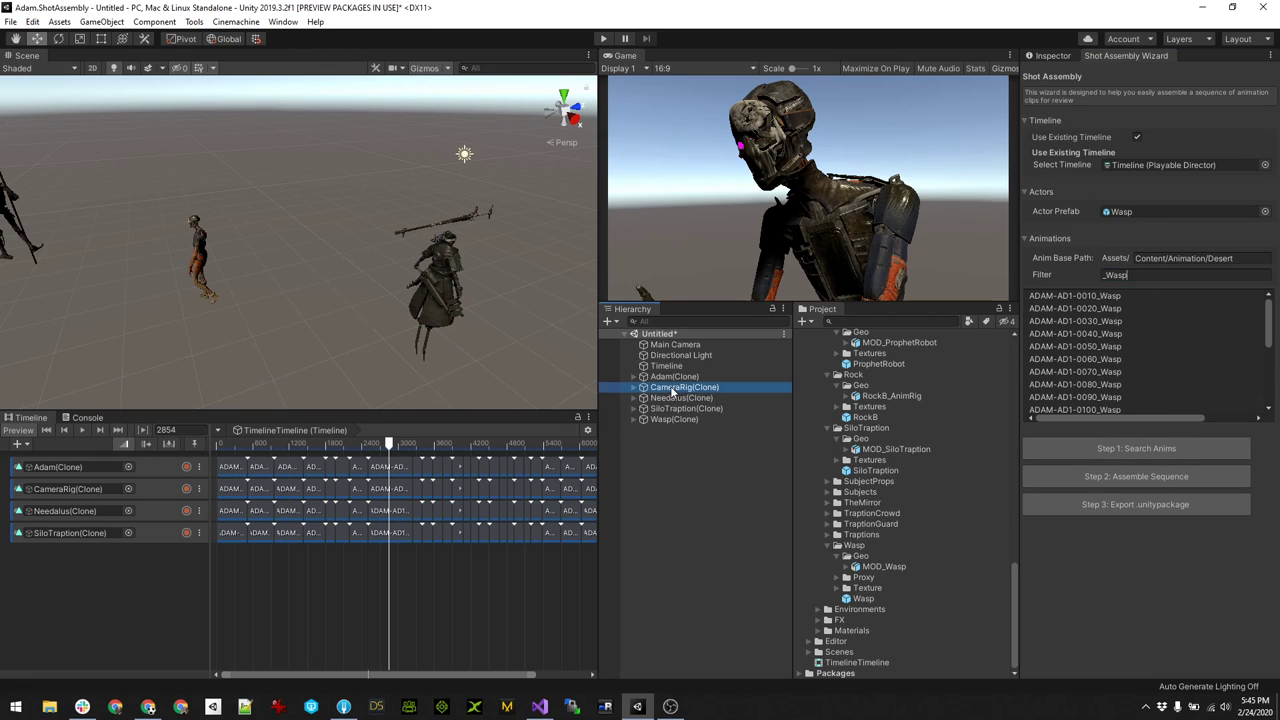
pyautogui.click(666, 364)
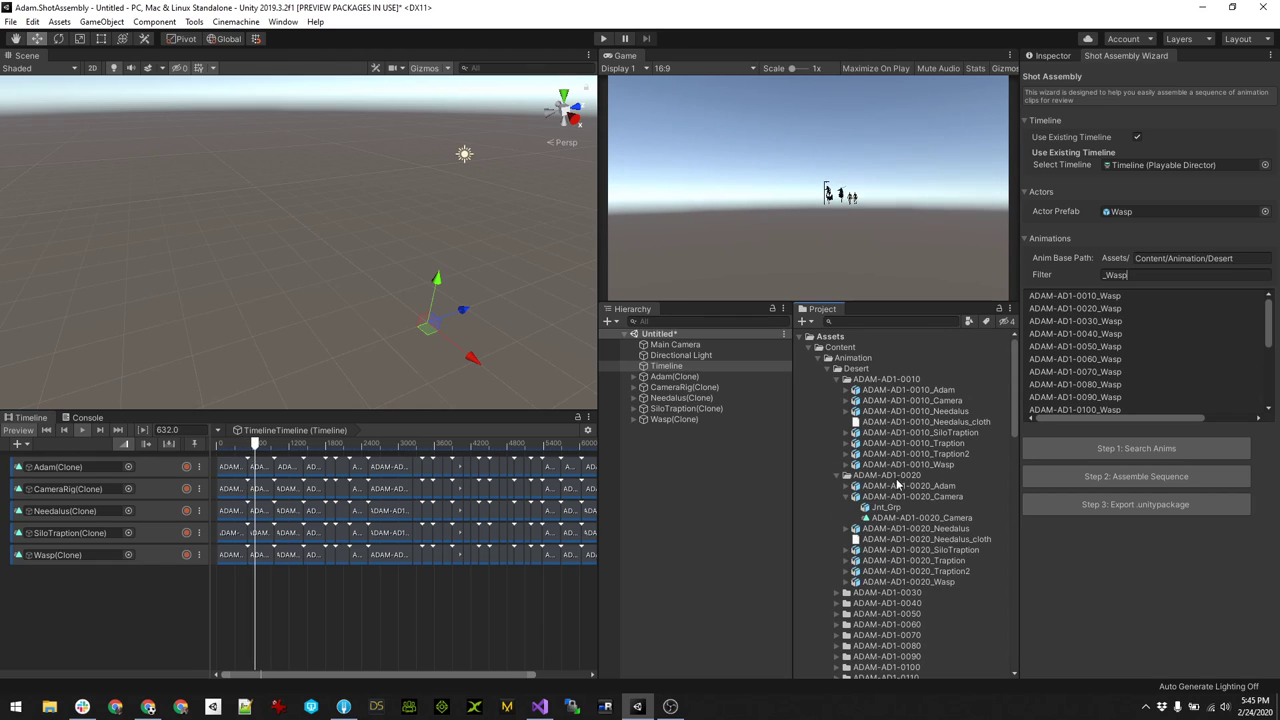
# - Scroll the expanded Desert animation folder listing the per-shot clip folders
pyautogui.scroll(-3)
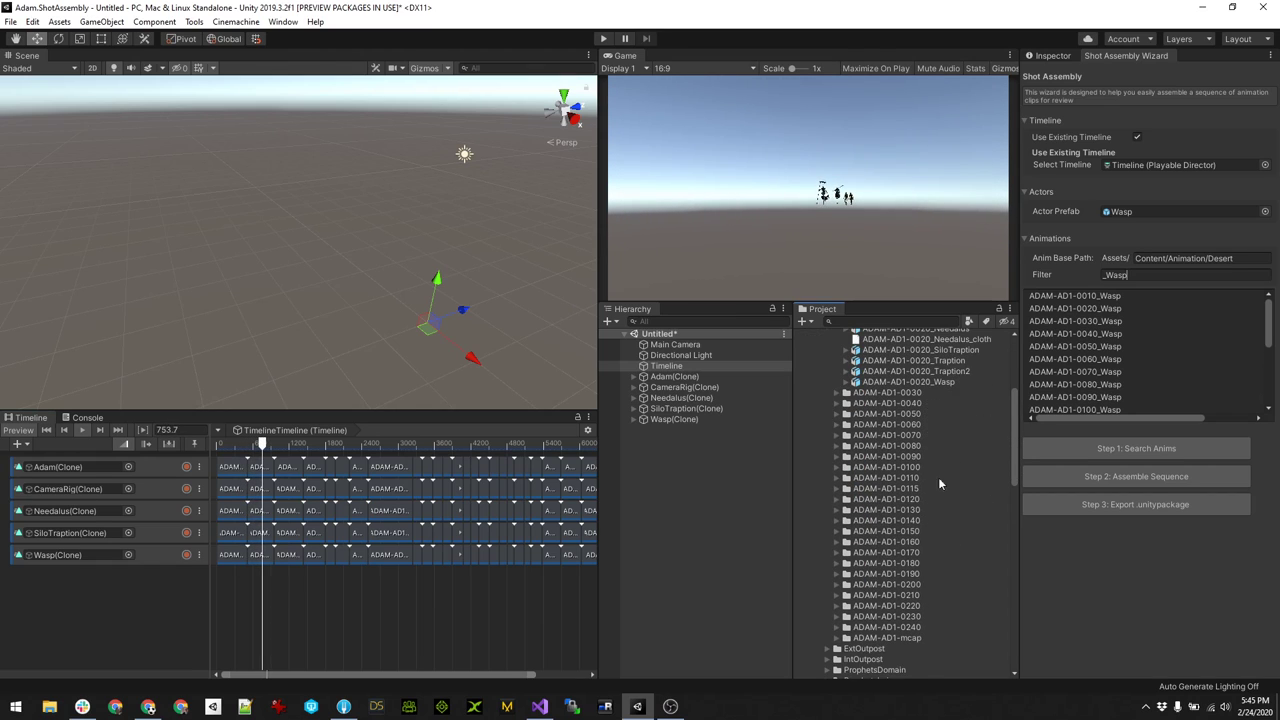